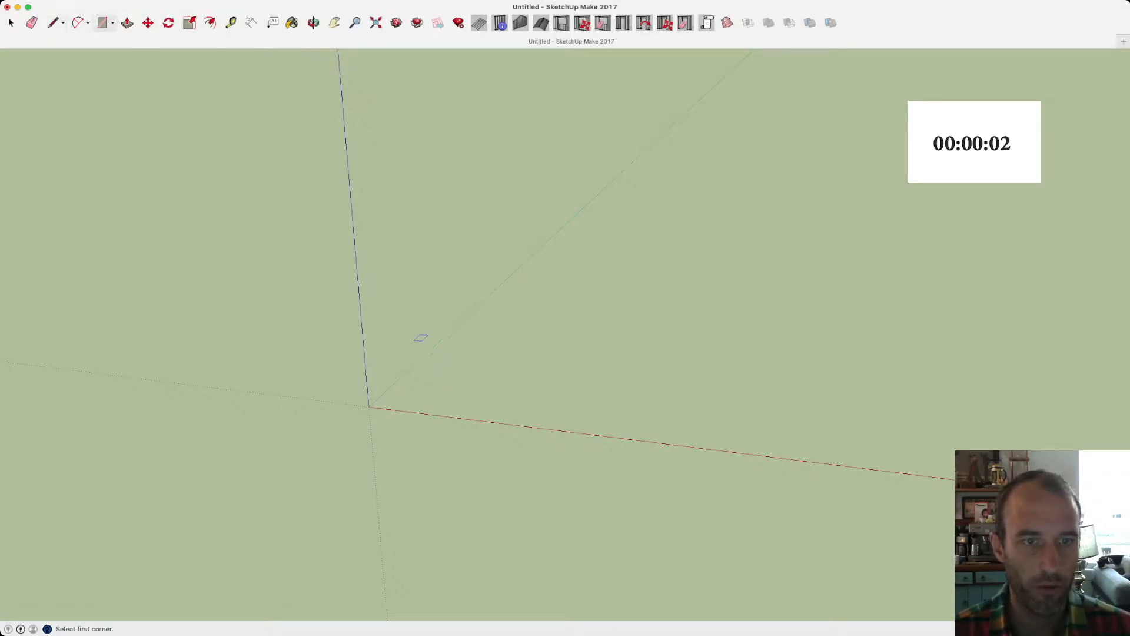
# Draw the plank's base rectangle and push/pull it up 3/4 in thick
pyautogui.click(421, 338)
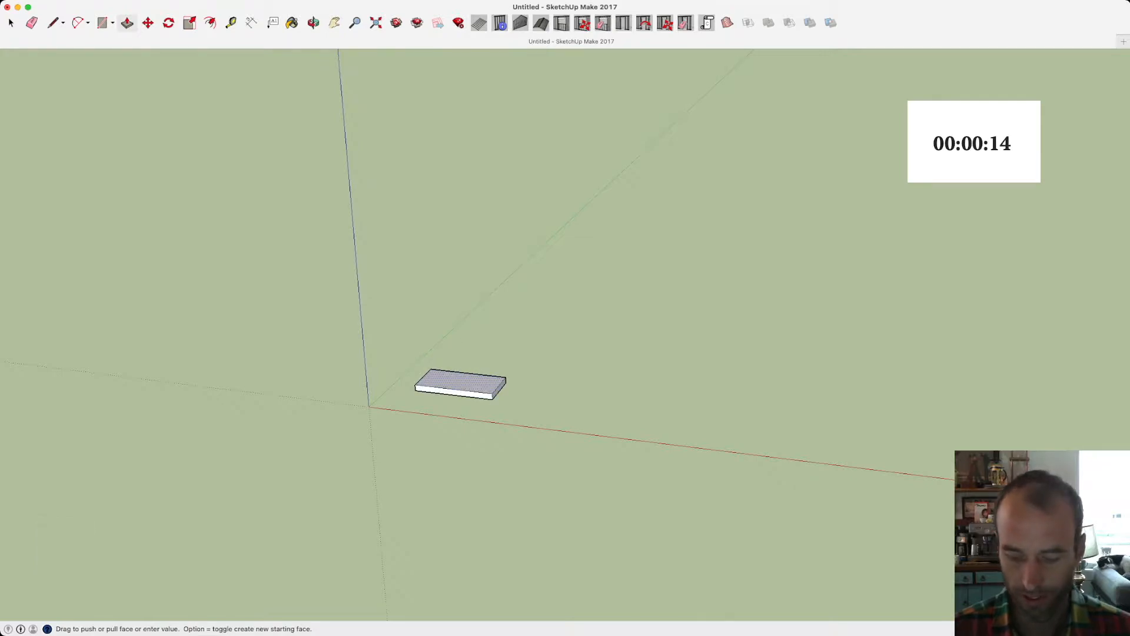
pyautogui.write('3/4')
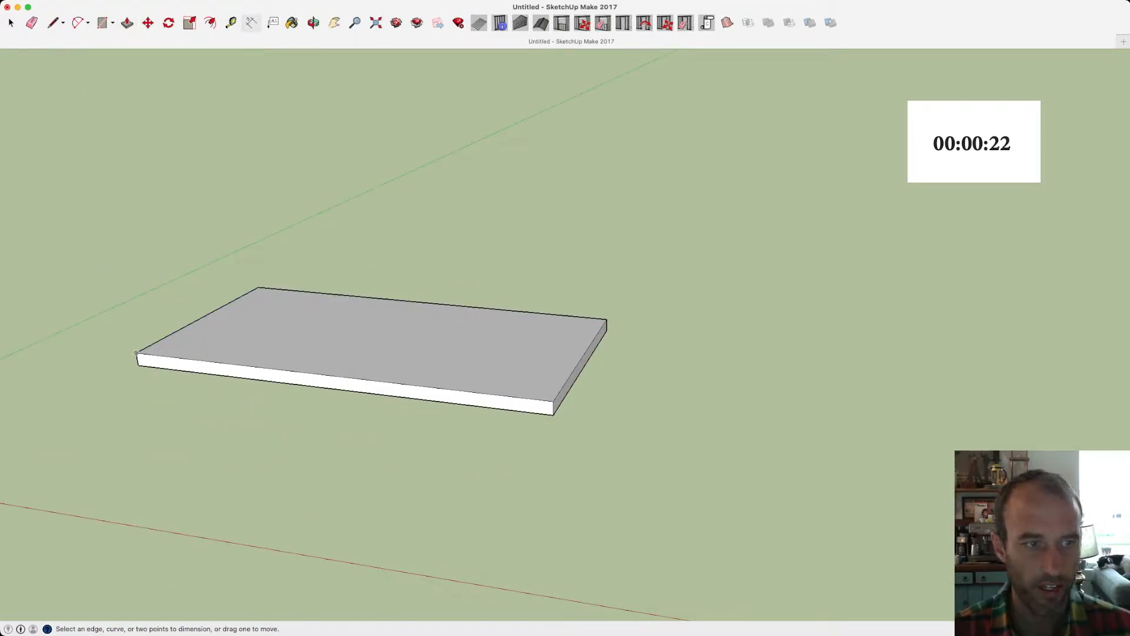
# Dimension the plank's front edge, then start a thickness dimension at its end
pyautogui.click(136, 353)
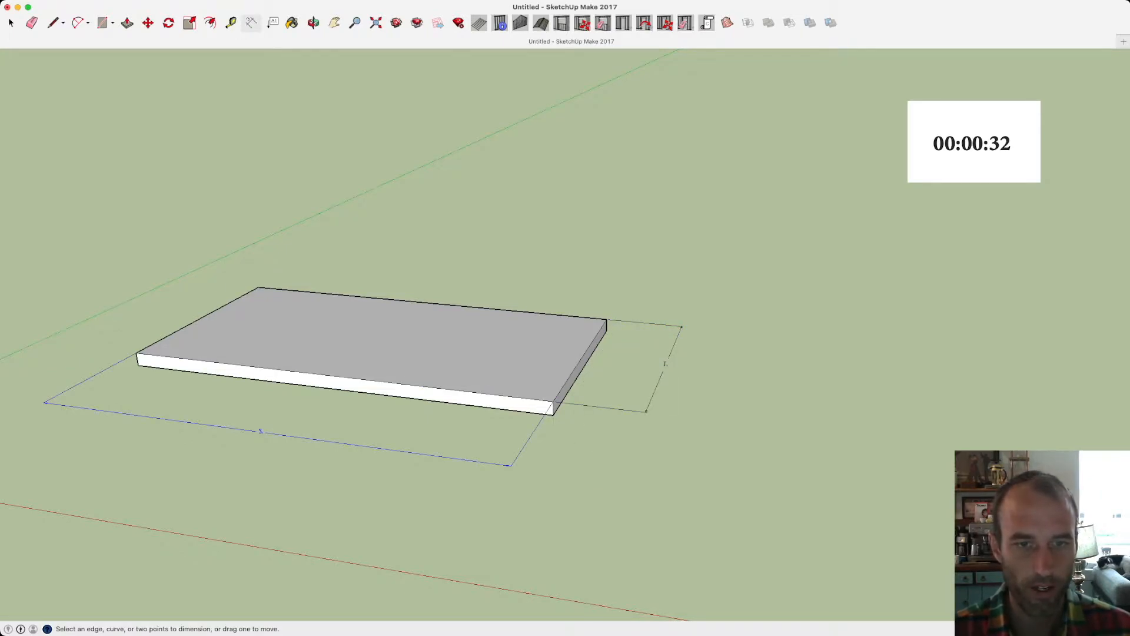
pyautogui.click(552, 408)
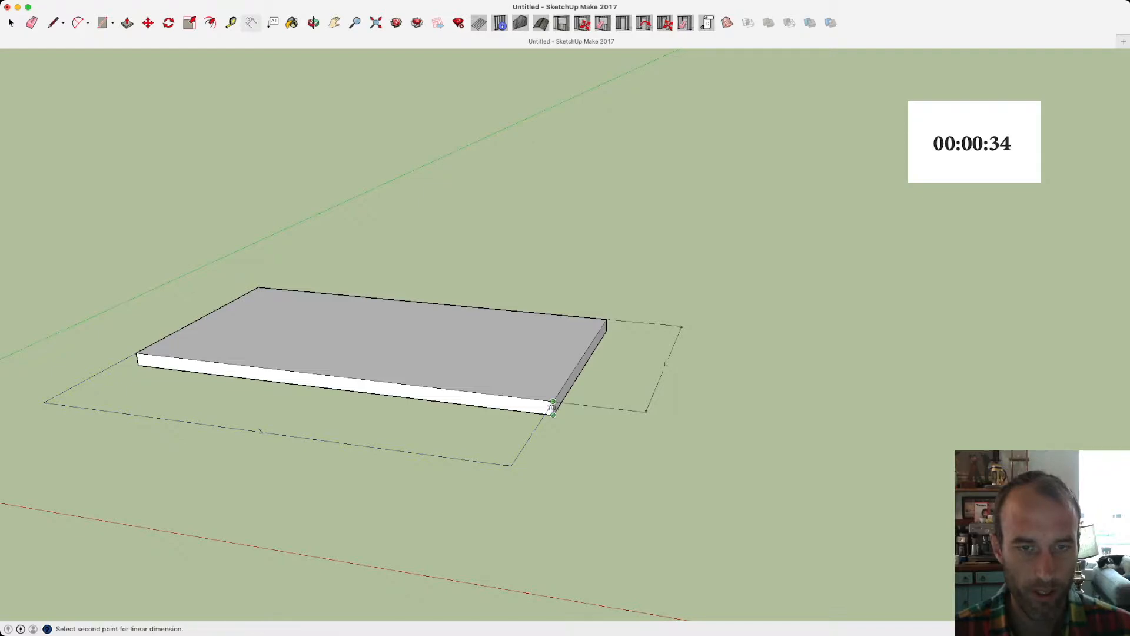
pyautogui.click(643, 417)
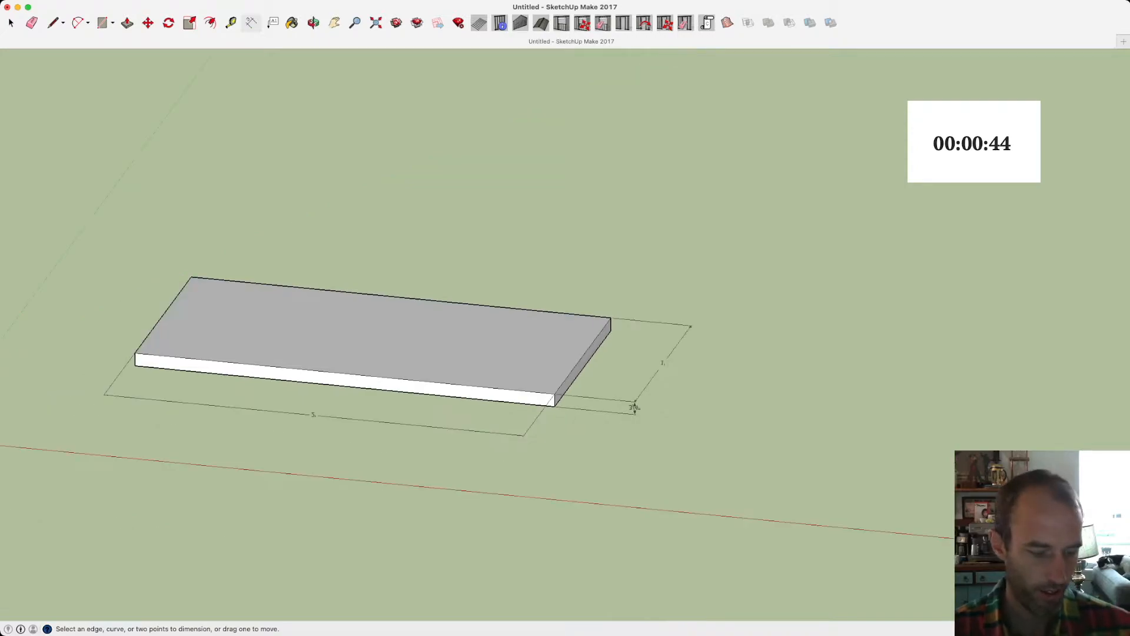
# Check the plank's dimensions from Top view, then from Front view
pyautogui.press('cmd+1')
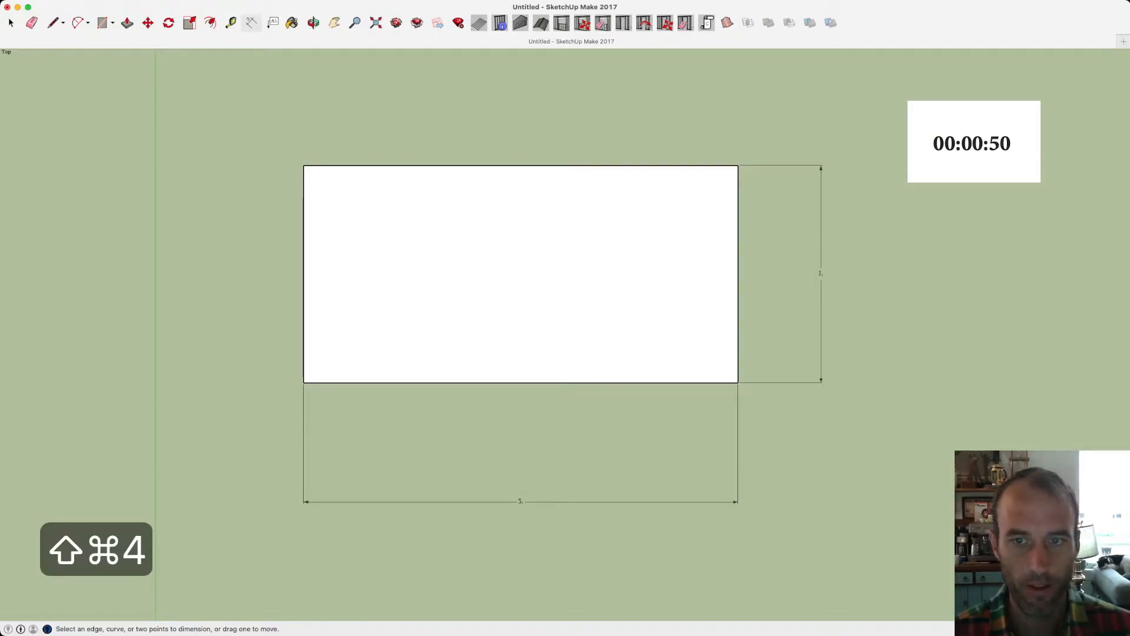
pyautogui.press('cmd+3')
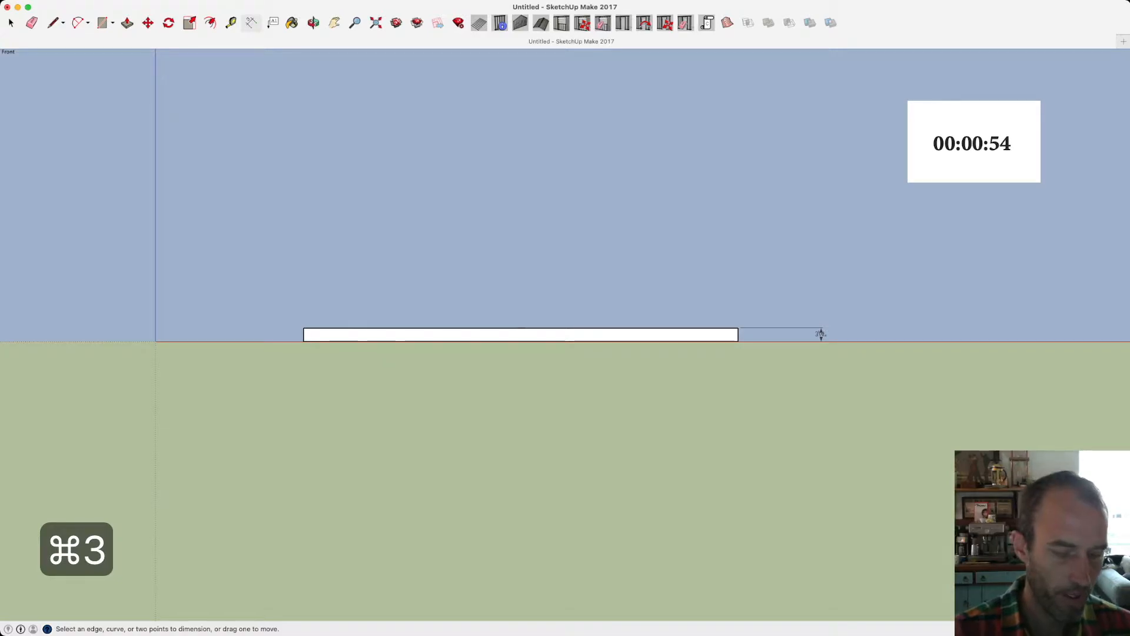
pyautogui.press('shift+cmd+4')
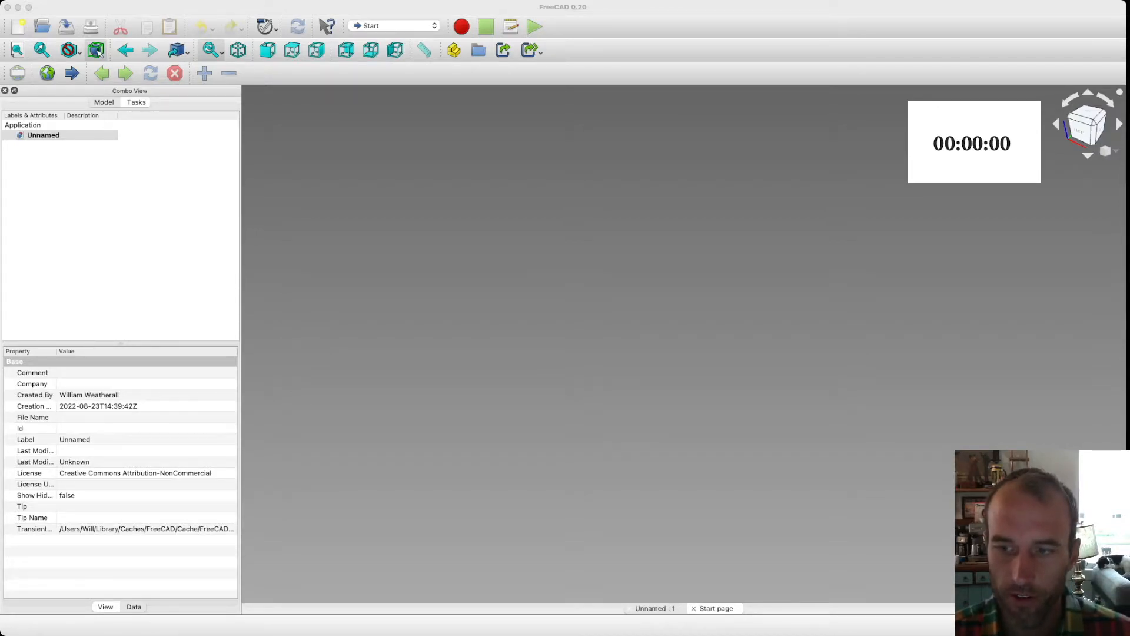
# Switch to Part Design and start a new body sketch on the XY plane
pyautogui.click(43, 134)
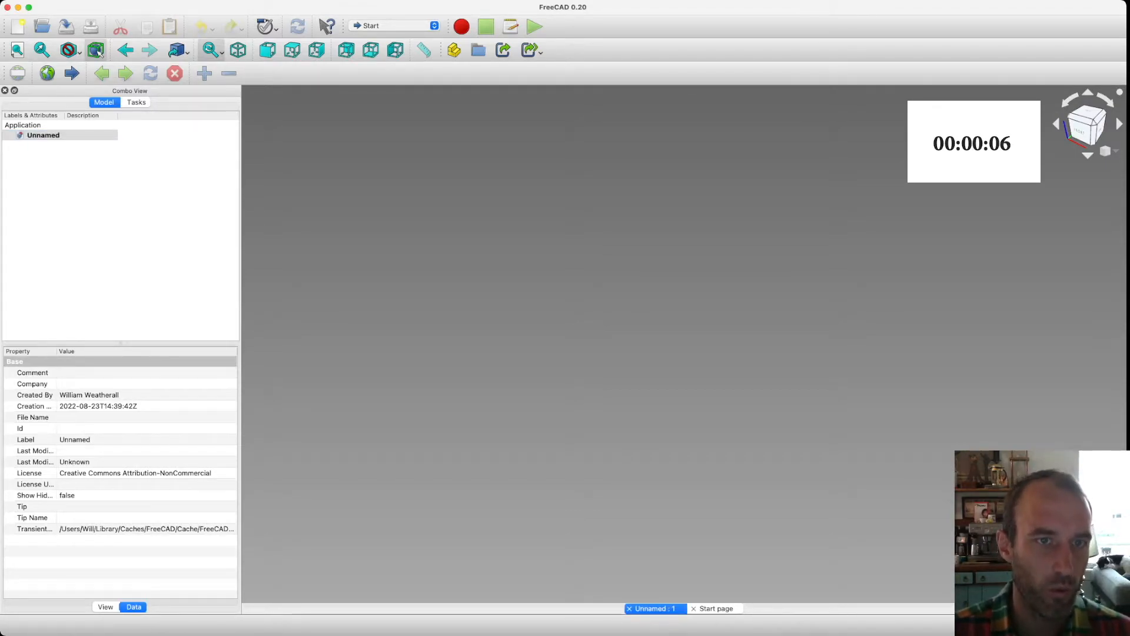
pyautogui.click(54, 25)
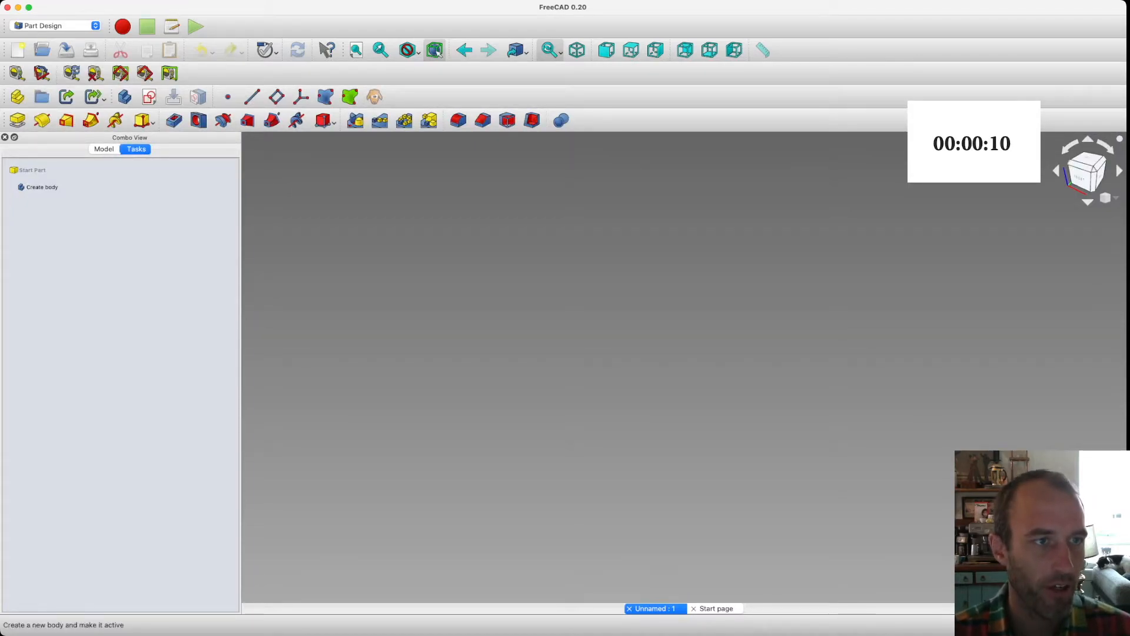
pyautogui.click(42, 186)
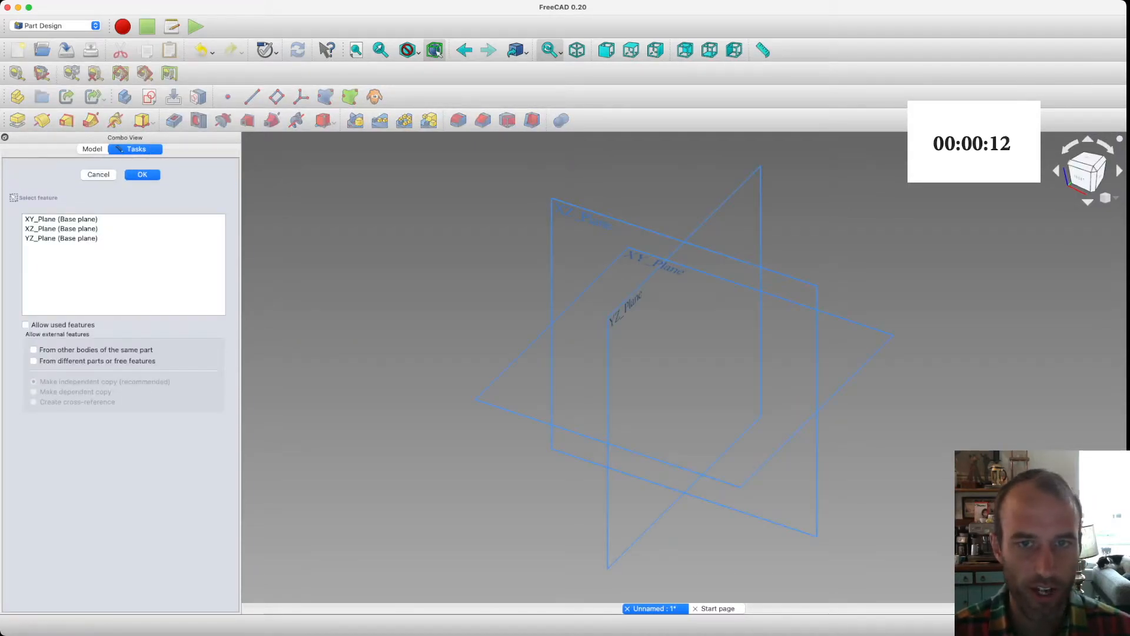
pyautogui.click(141, 173)
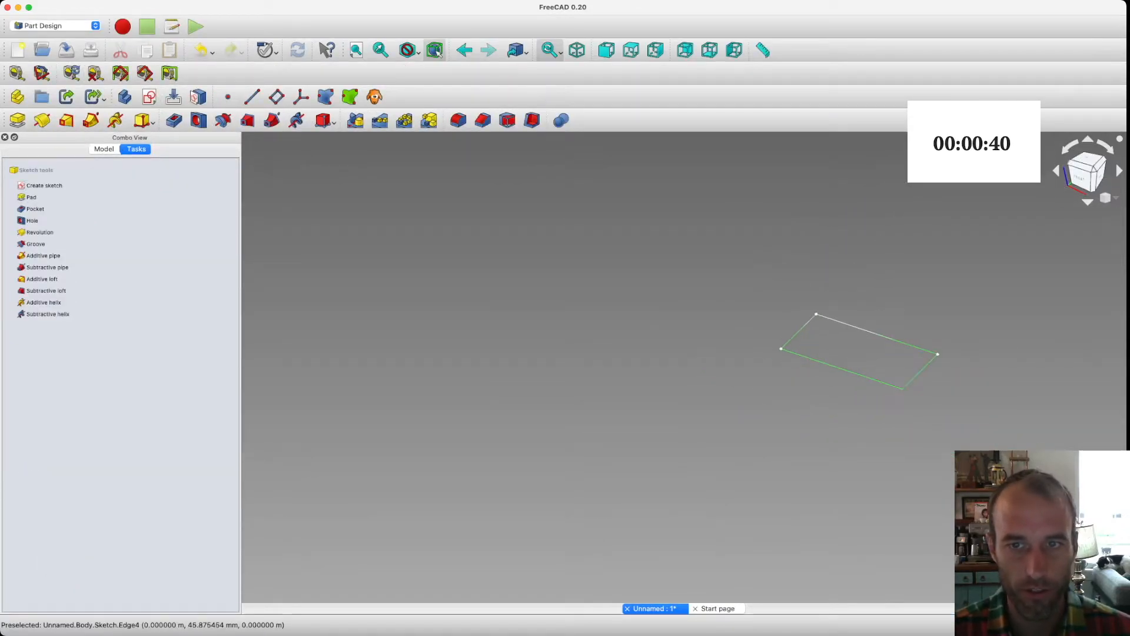
# Pad the rectangle sketch 3/4 in thick and switch to the TechDraw workbench
pyautogui.click(32, 196)
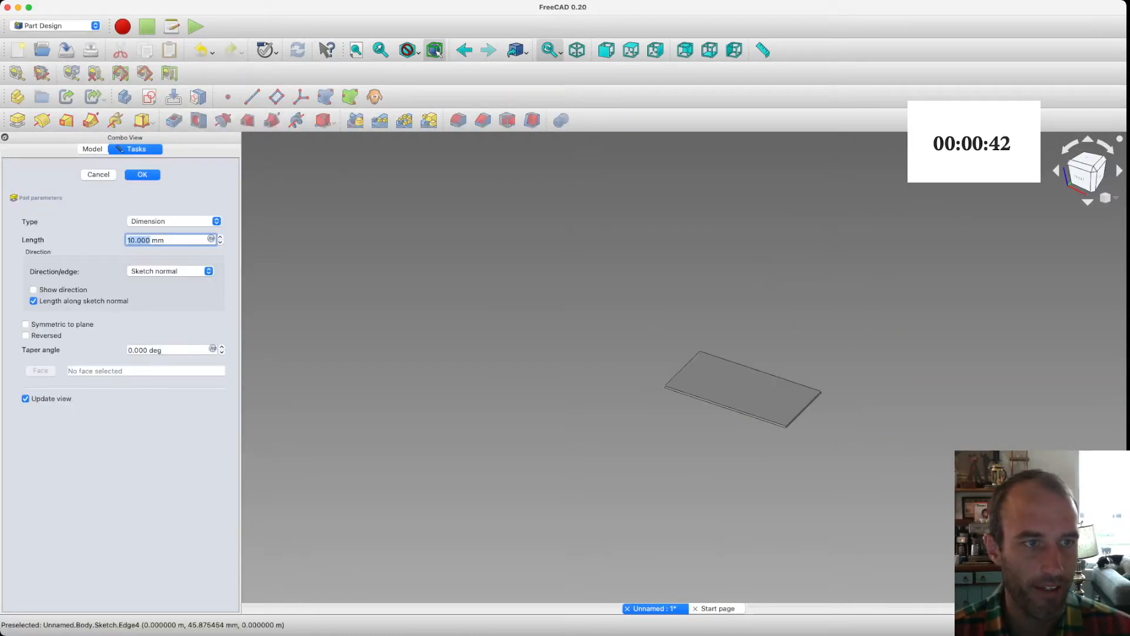
pyautogui.write('3/')
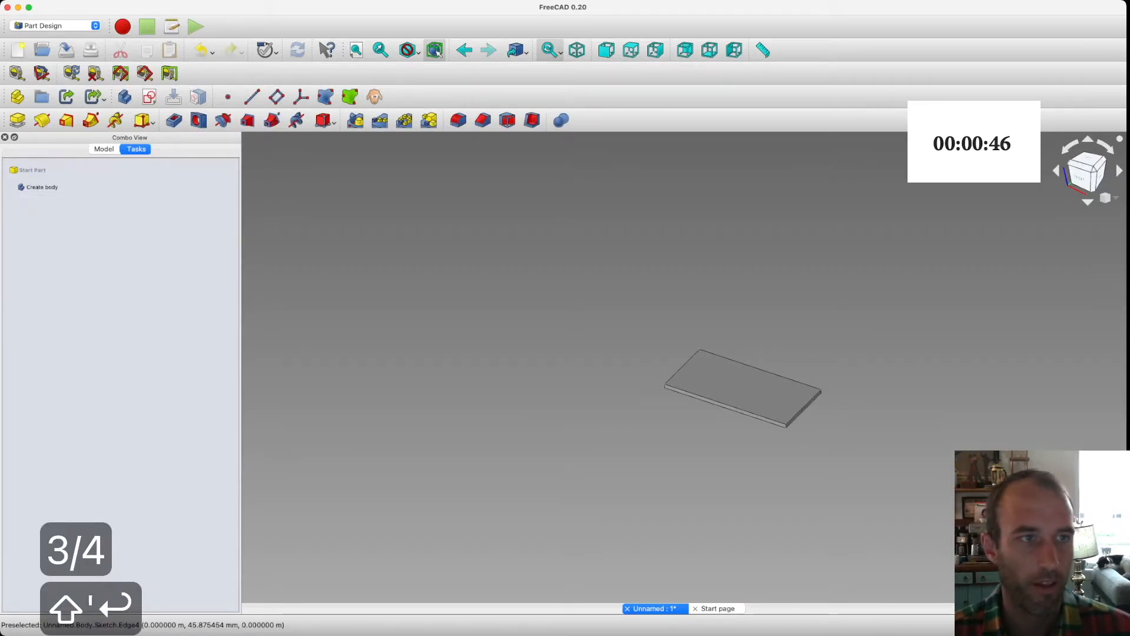
pyautogui.click(104, 148)
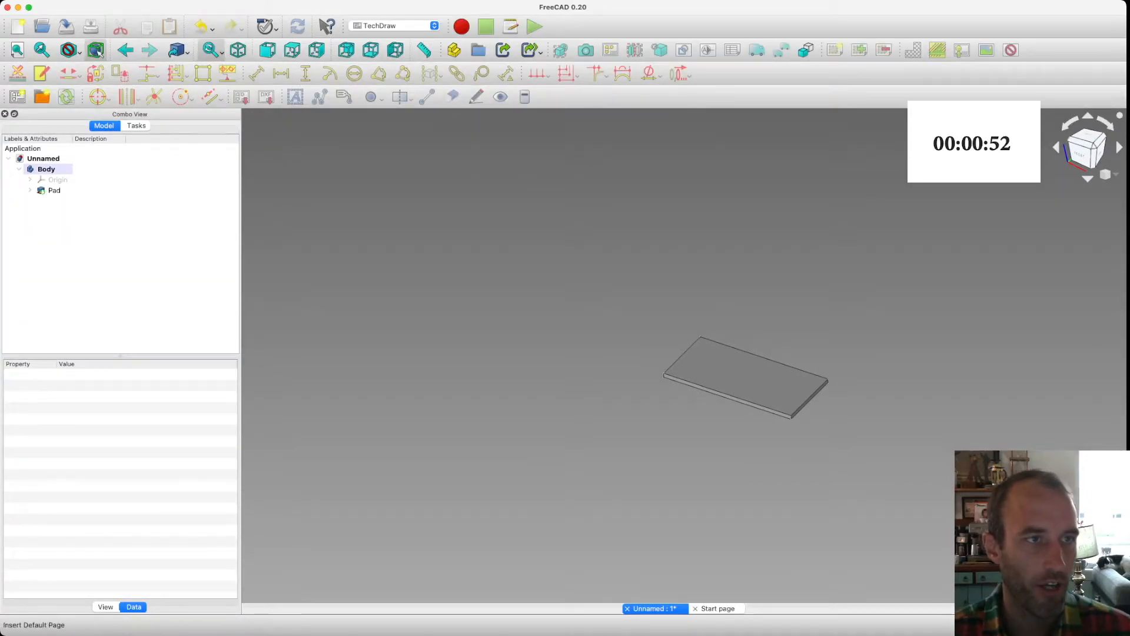
# Insert a default TechDraw page with a Front, Top, Right and isometric projection group
pyautogui.click(46, 169)
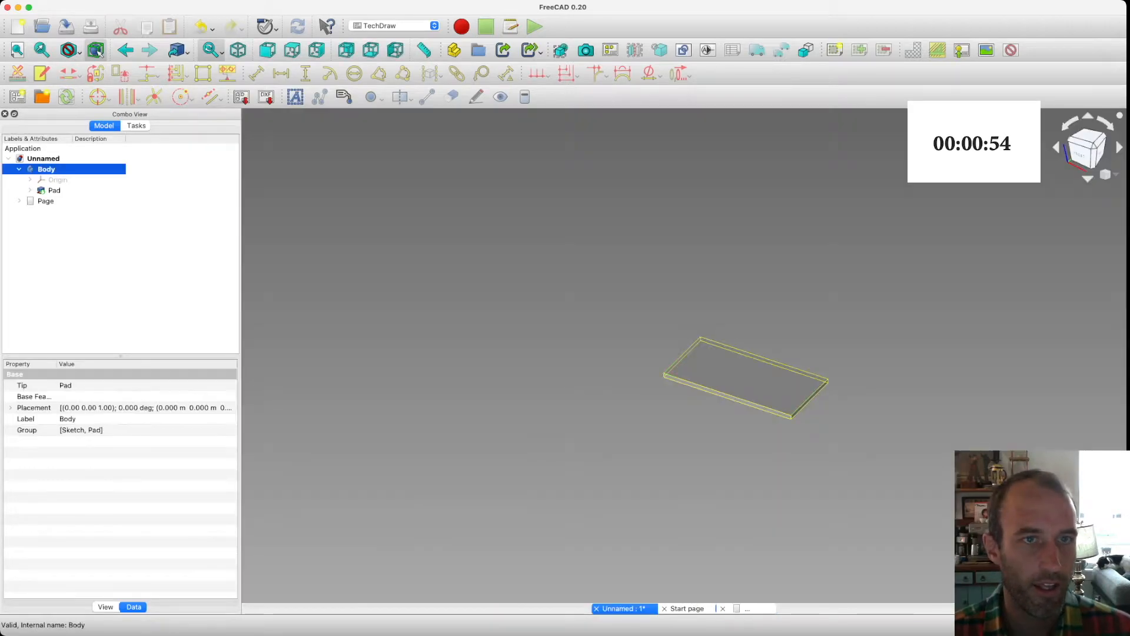
pyautogui.click(1087, 147)
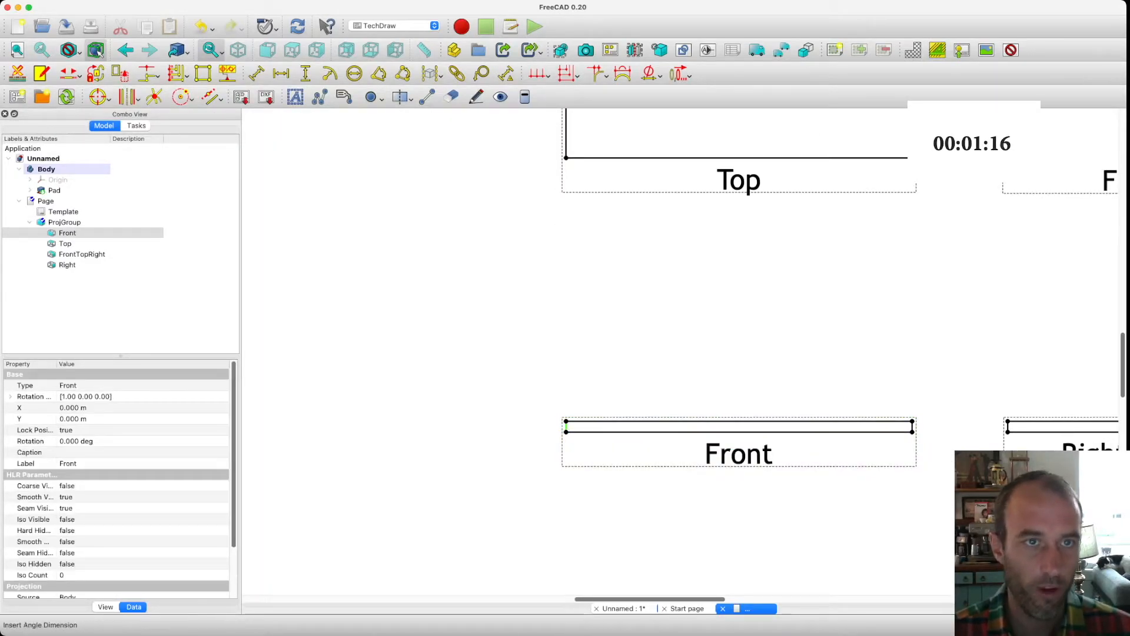
# Dimension the drawing views, adding a 0.610 width along the Top view's top edge
pyautogui.click(566, 425)
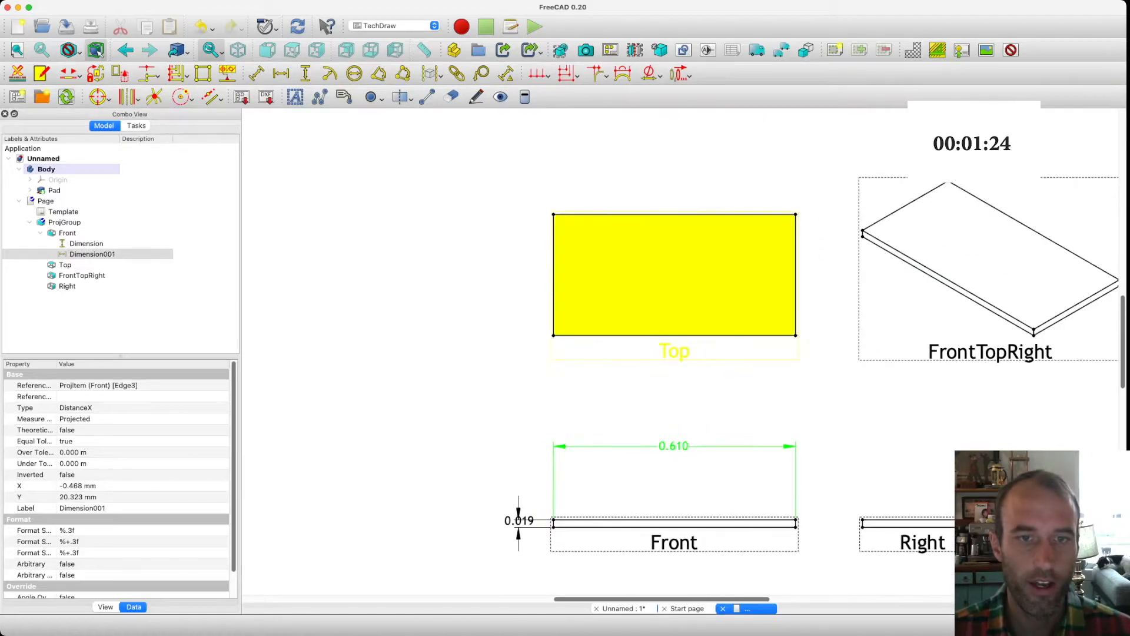
pyautogui.click(65, 264)
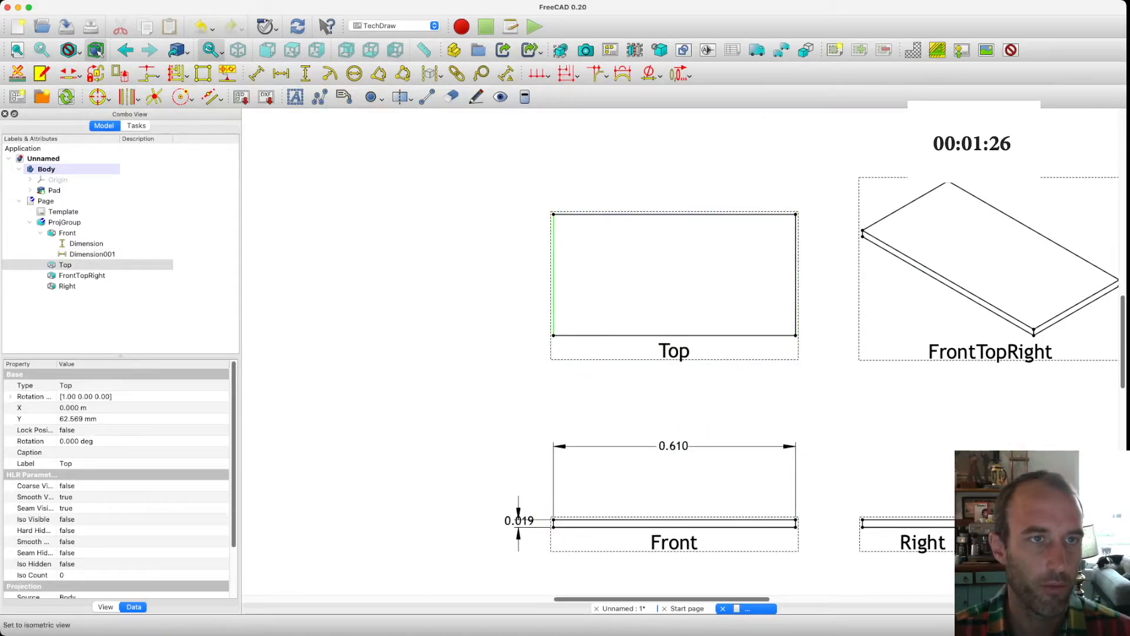
pyautogui.click(552, 274)
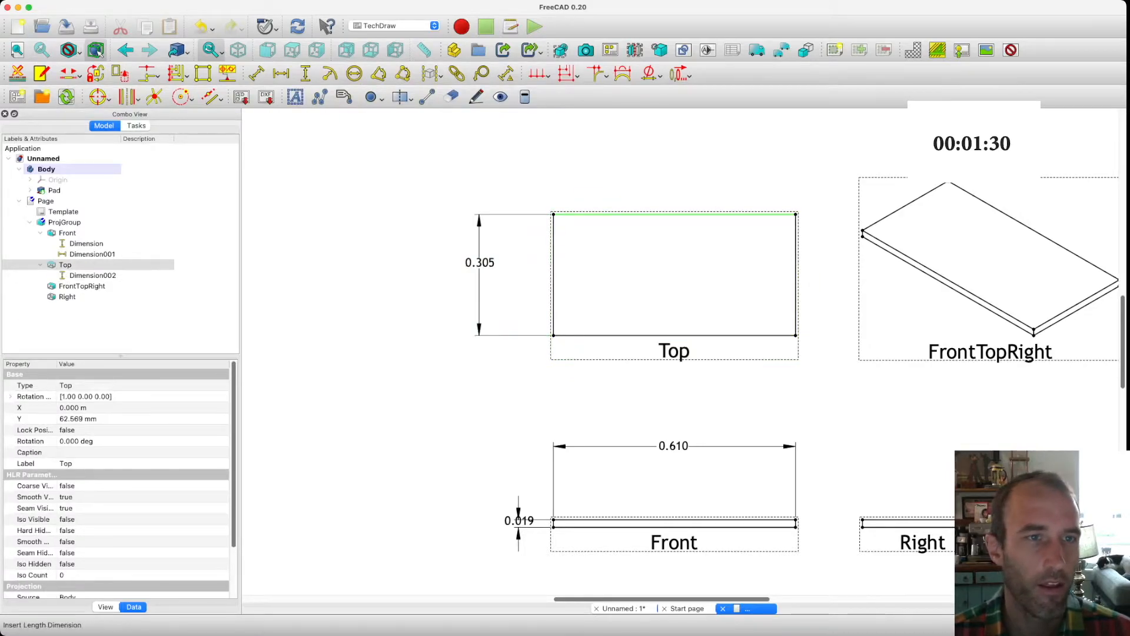
pyautogui.click(674, 213)
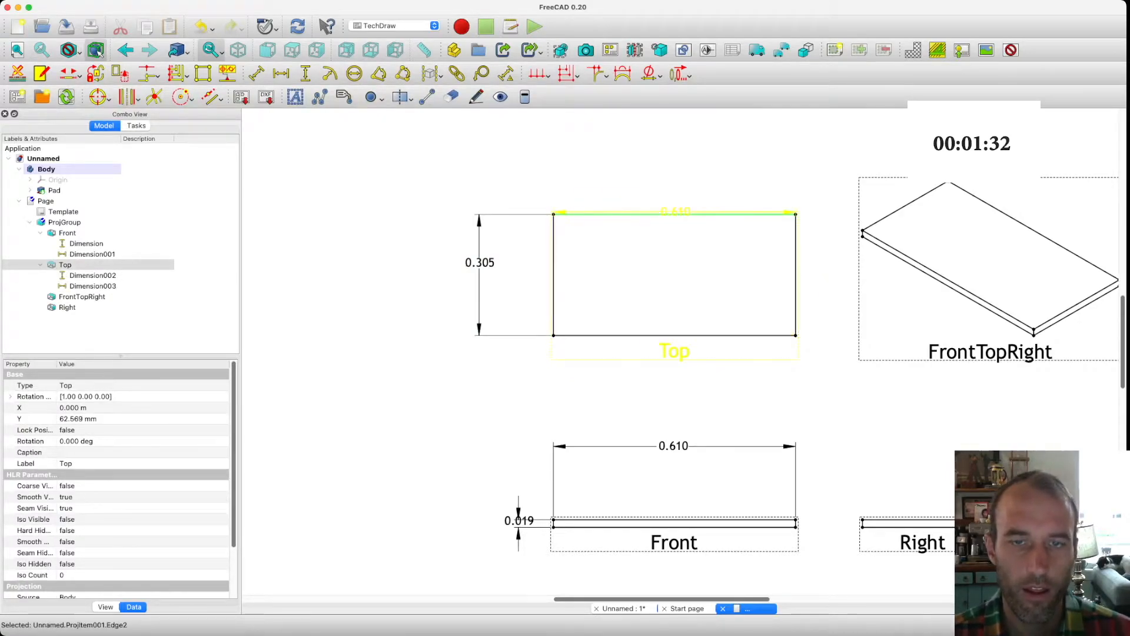
pyautogui.click(92, 285)
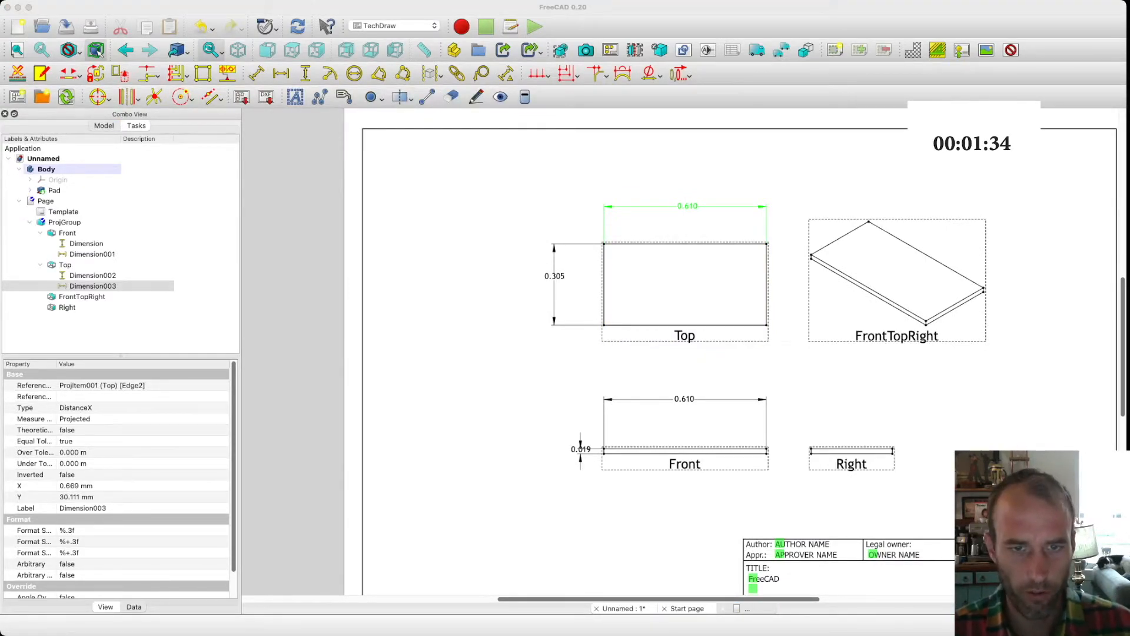
pyautogui.click(86, 243)
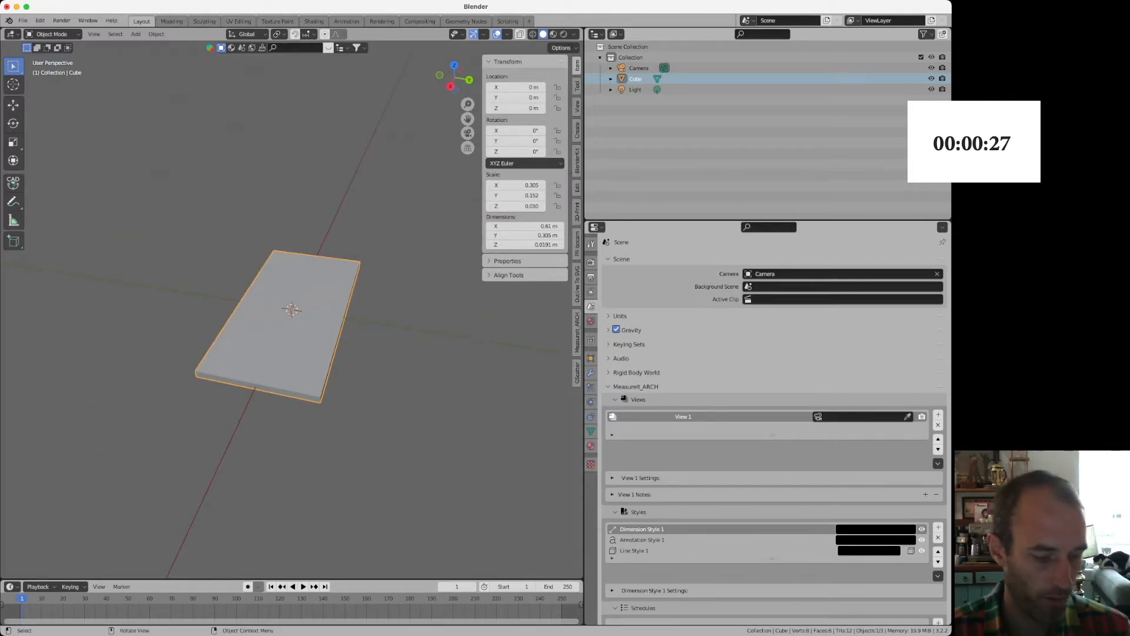
# Put the plank into Edit Mode and show the MeasureIt_ARCH sidebar tab
pyautogui.press('Tab')
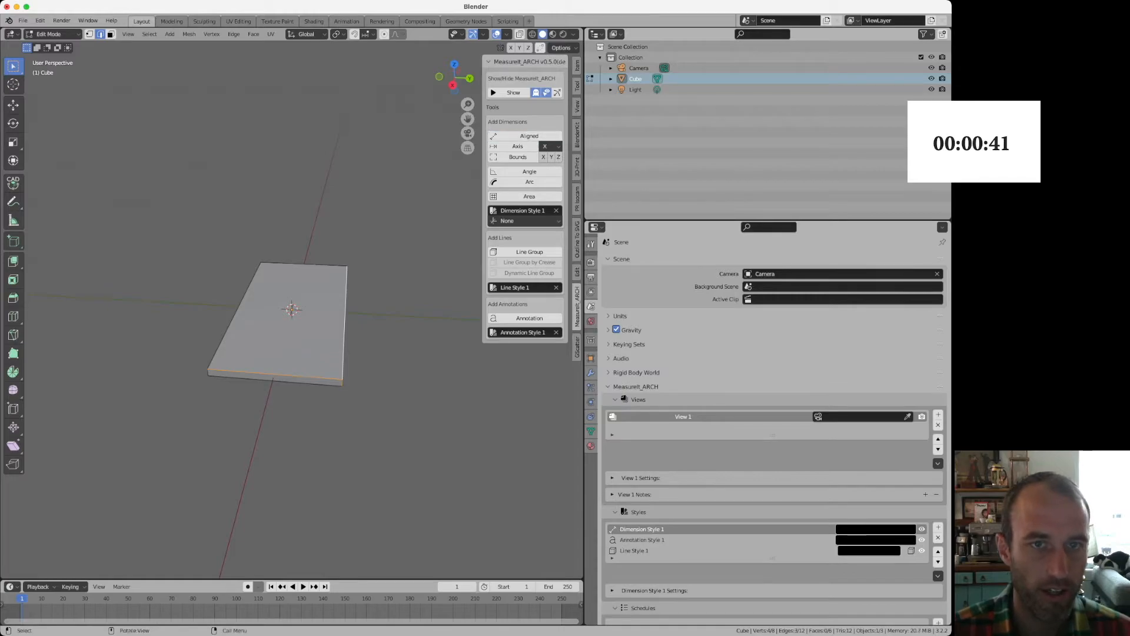
pyautogui.click(513, 93)
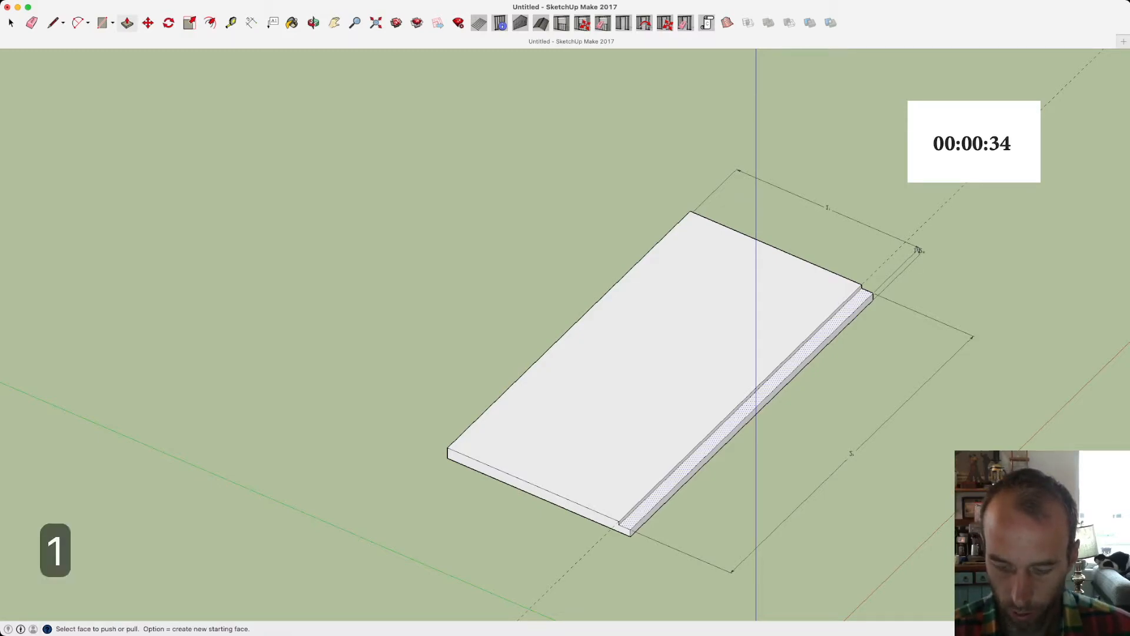
# Push the rabbet outline down 1/4 in deep
pyautogui.write('1/4')
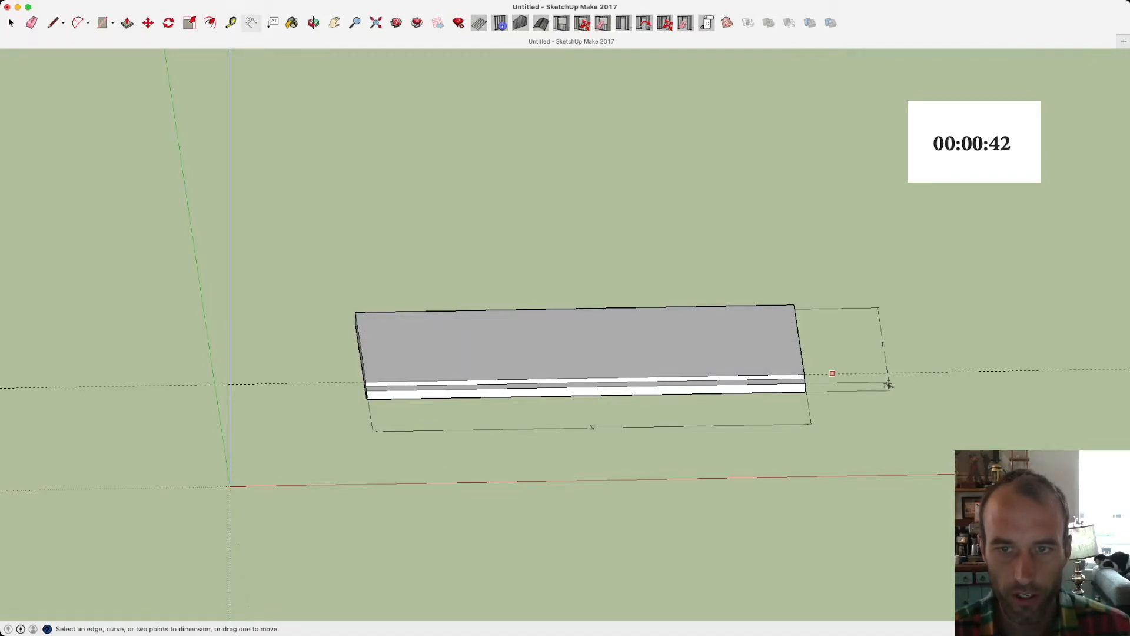
# Add the rabbet depth and width dimensions, then check them in Top and Front views
pyautogui.click(805, 376)
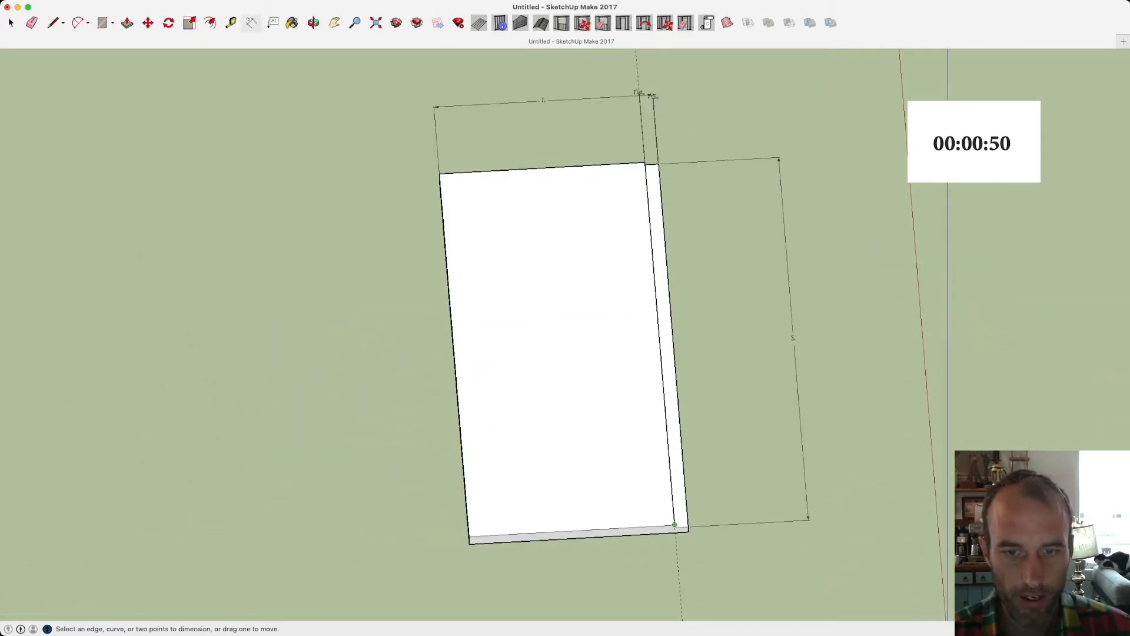
pyautogui.click(675, 526)
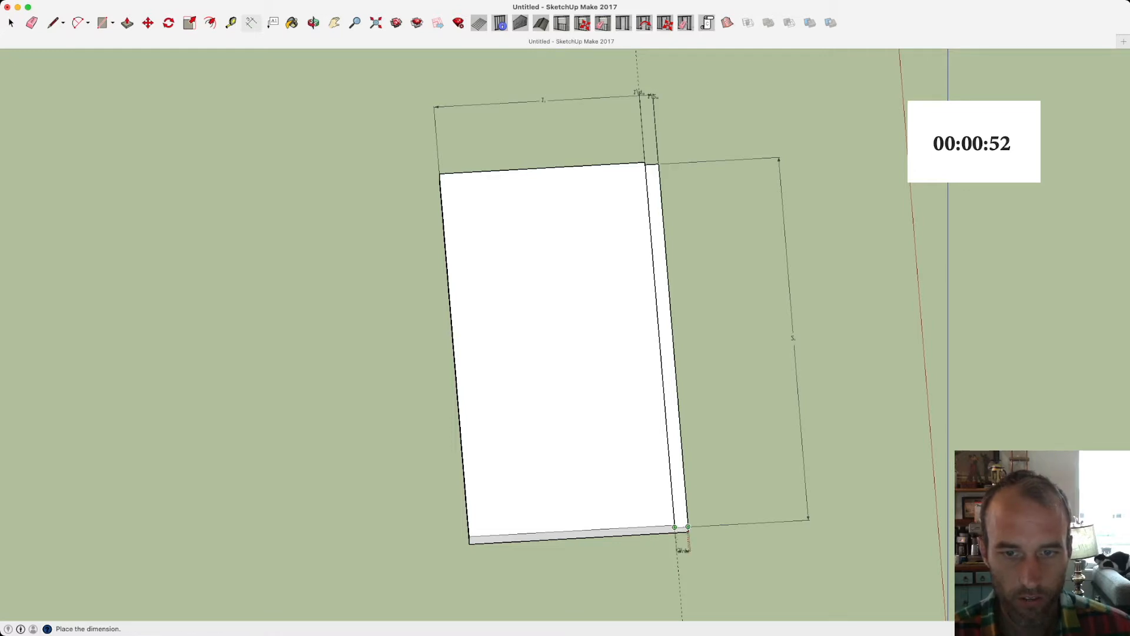
pyautogui.press('cmd+1')
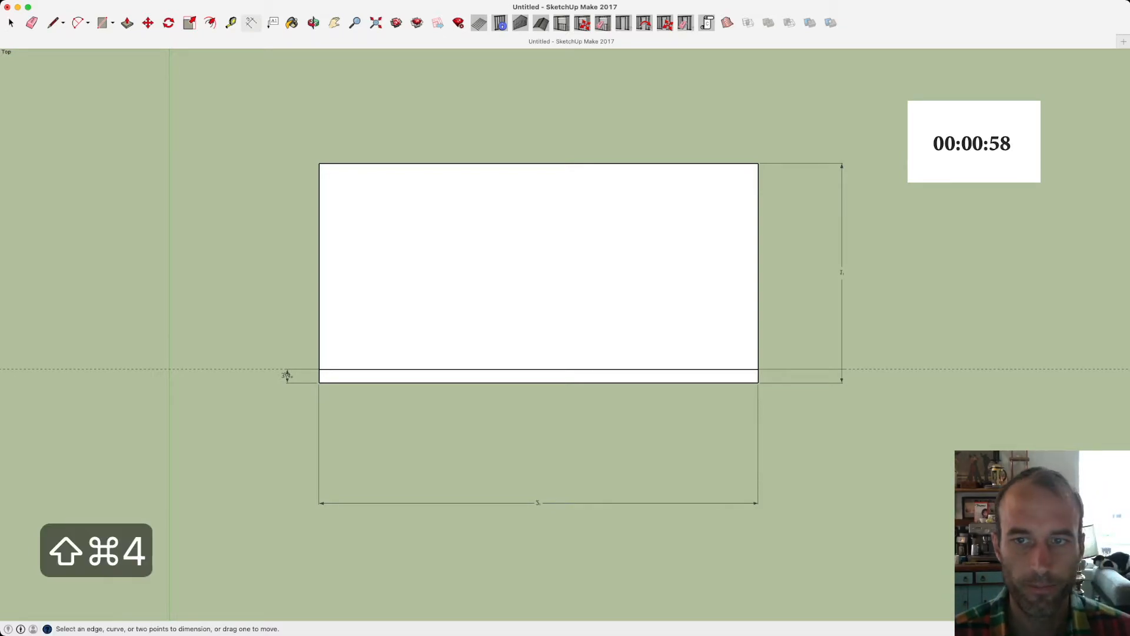
pyautogui.press('cmd+3')
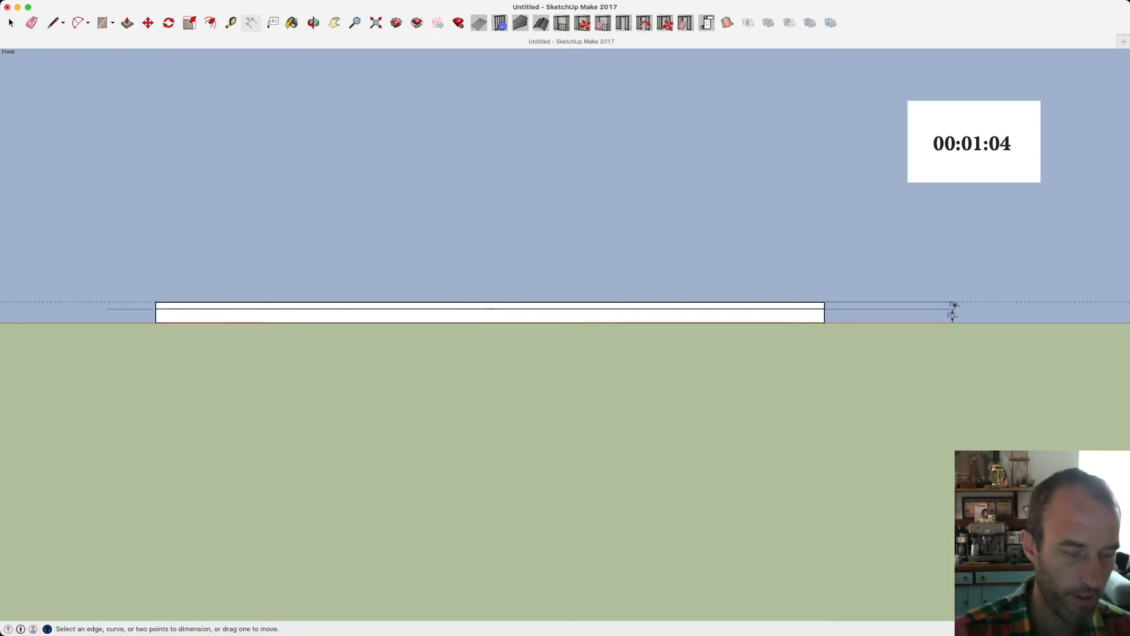
pyautogui.press('shift+cmd+4')
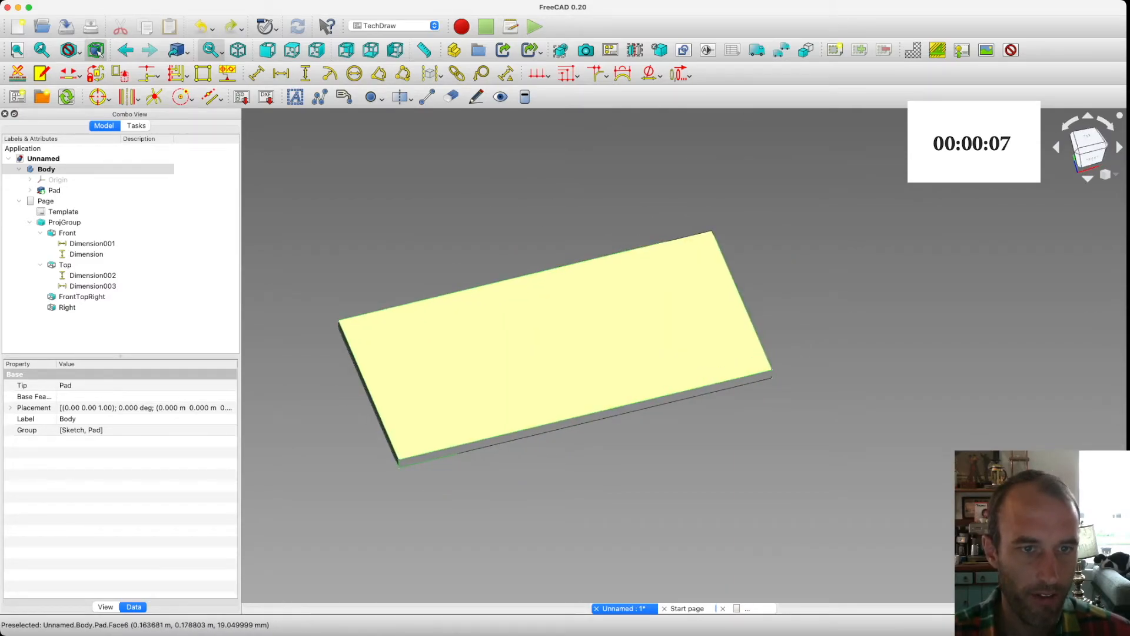
# Sketch a constrained rabbet strip on the top face along the front edge, then close it
pyautogui.click(54, 189)
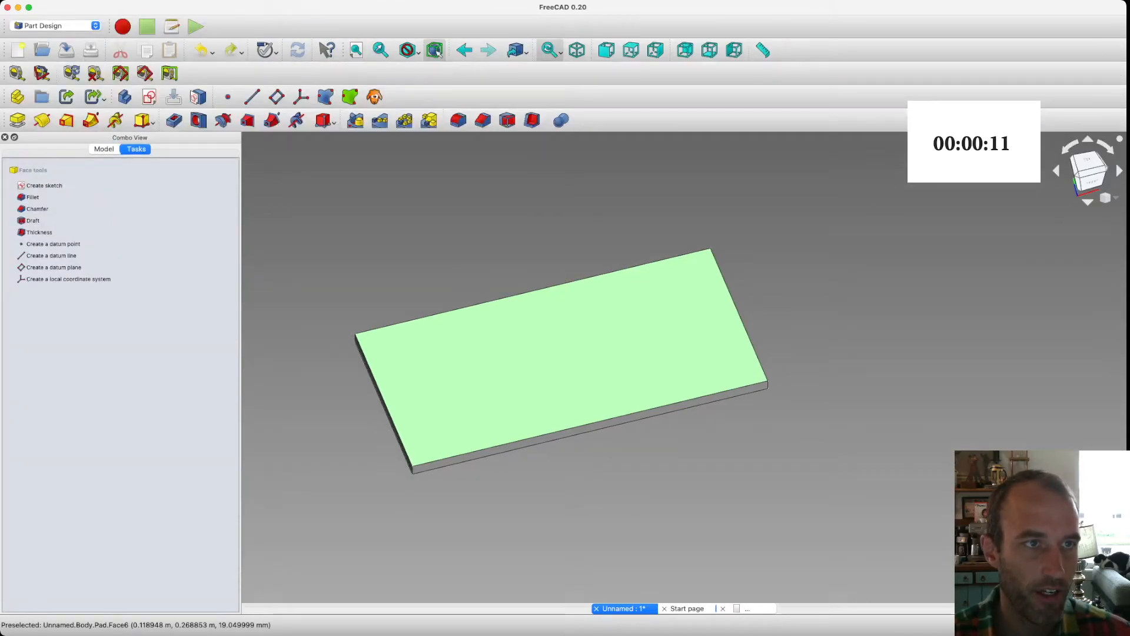
pyautogui.click(45, 185)
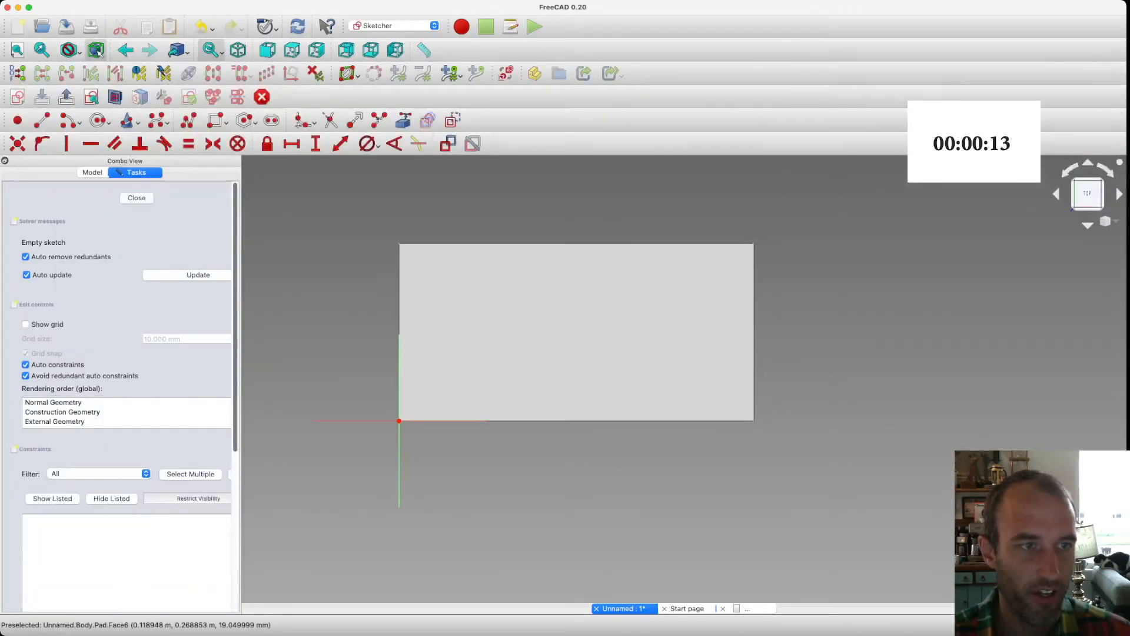
pyautogui.moveTo(401, 403)
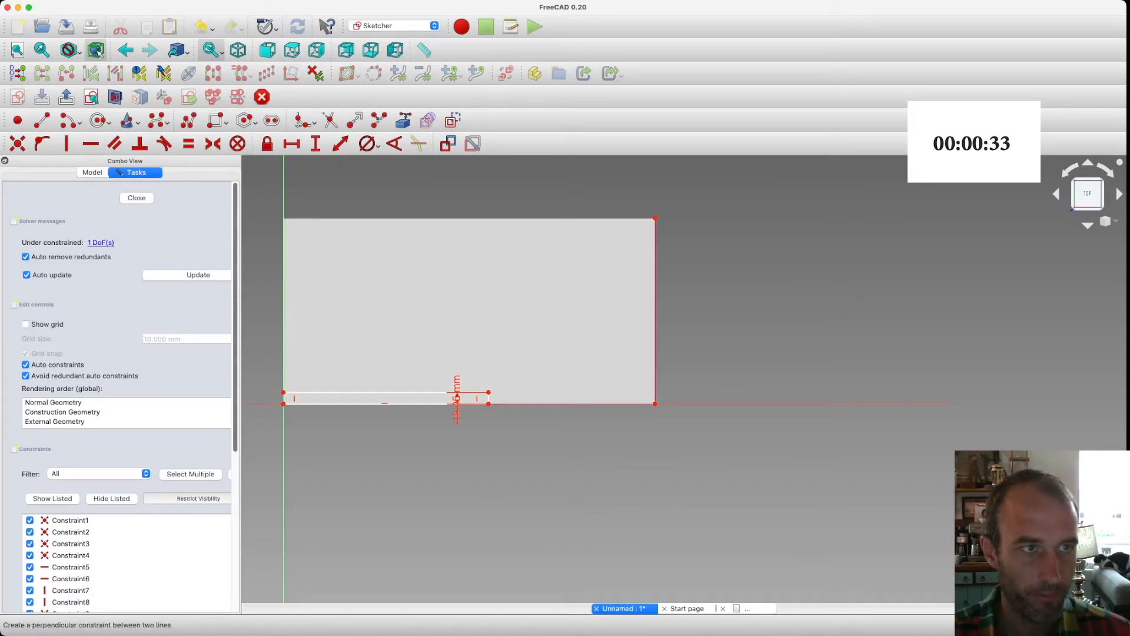
pyautogui.moveTo(476, 399)
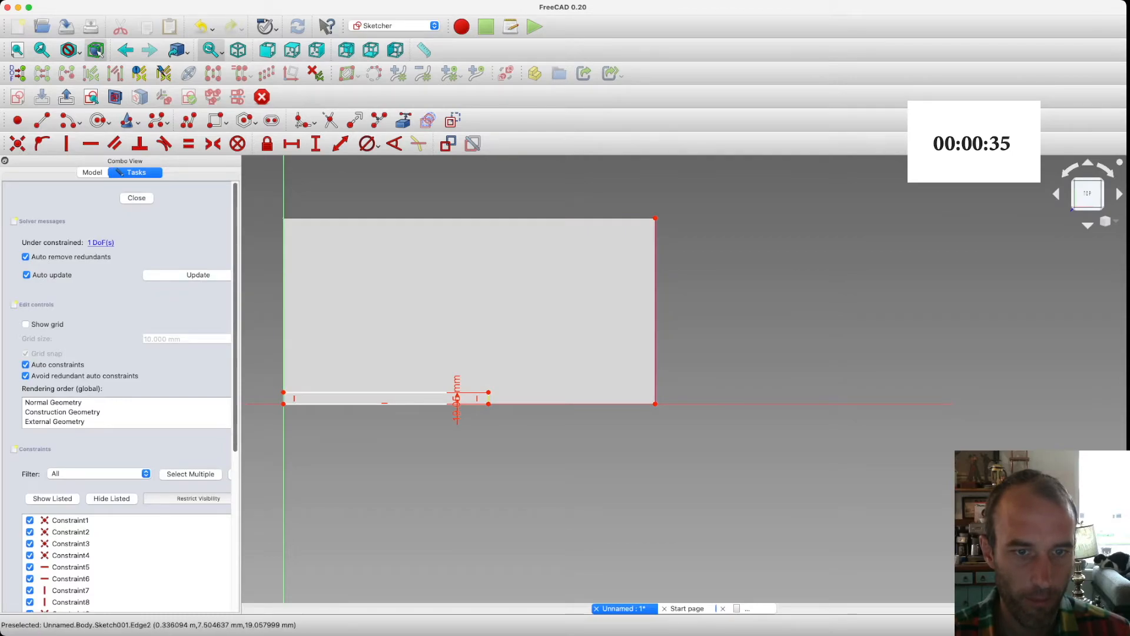
pyautogui.moveTo(488, 395)
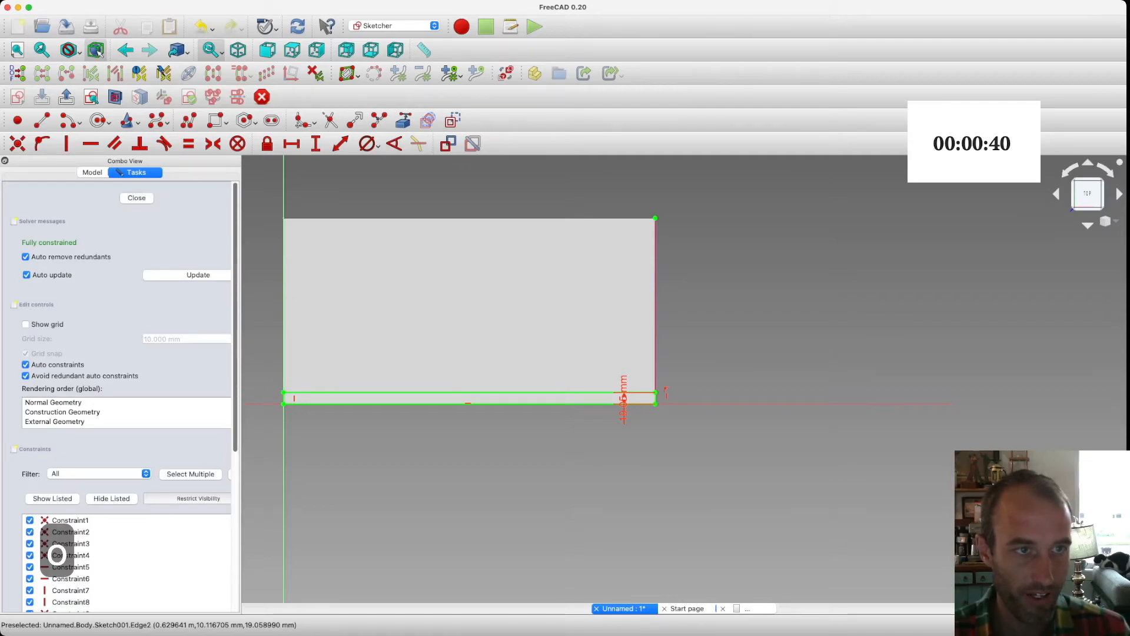
pyautogui.click(136, 197)
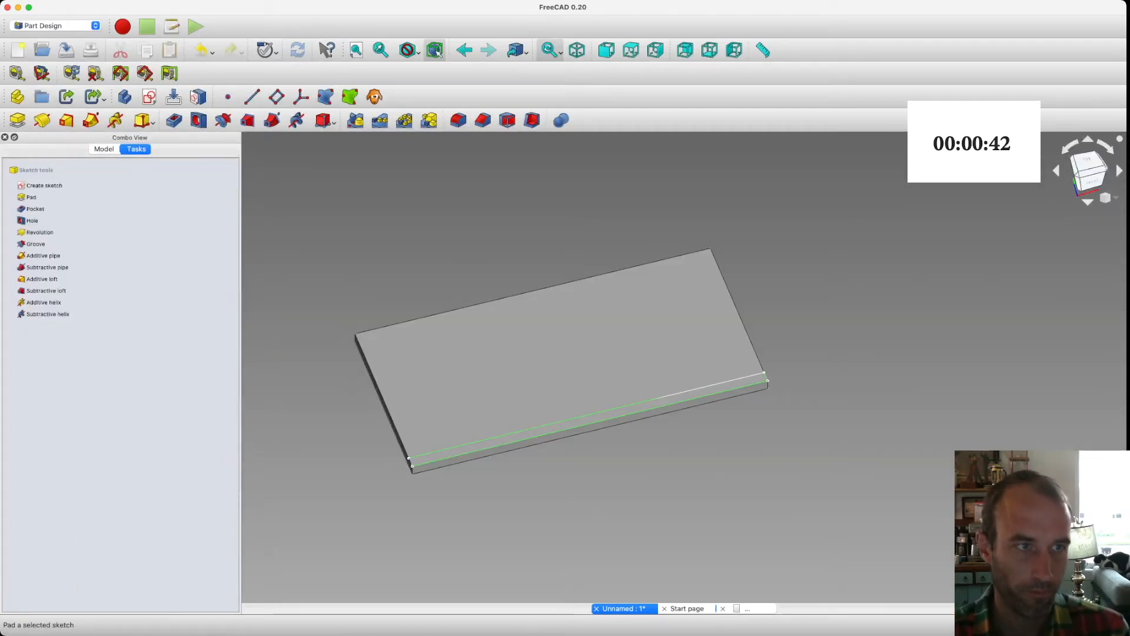
# Pocket the strip sketch to cut the ¾×¼ in rabbet along the plank's front edge
pyautogui.click(34, 209)
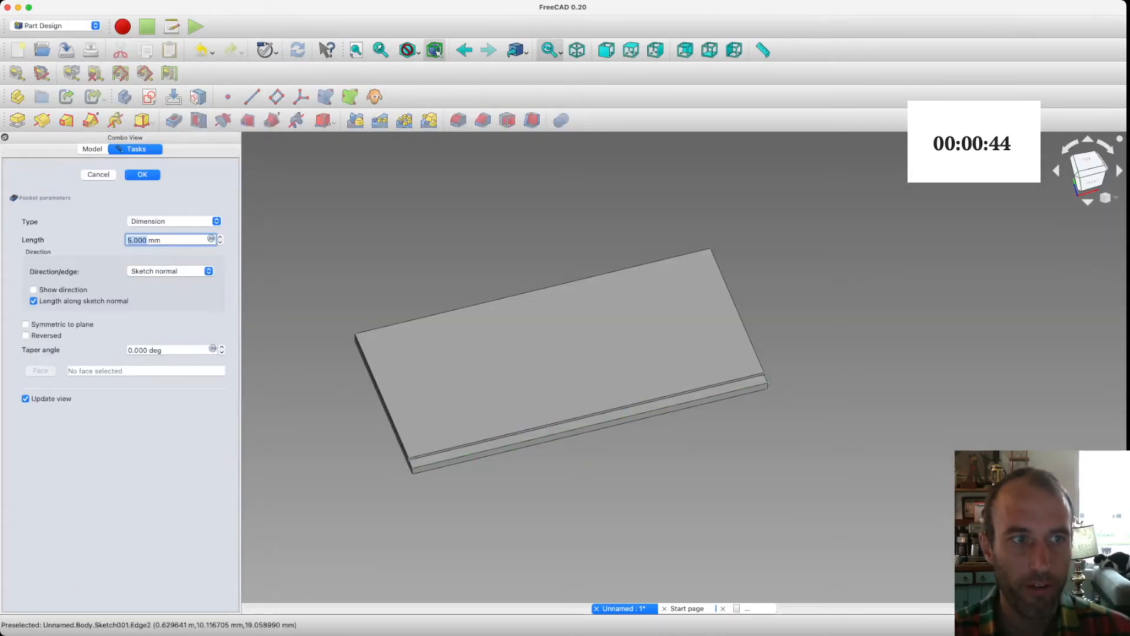
pyautogui.write('3/')
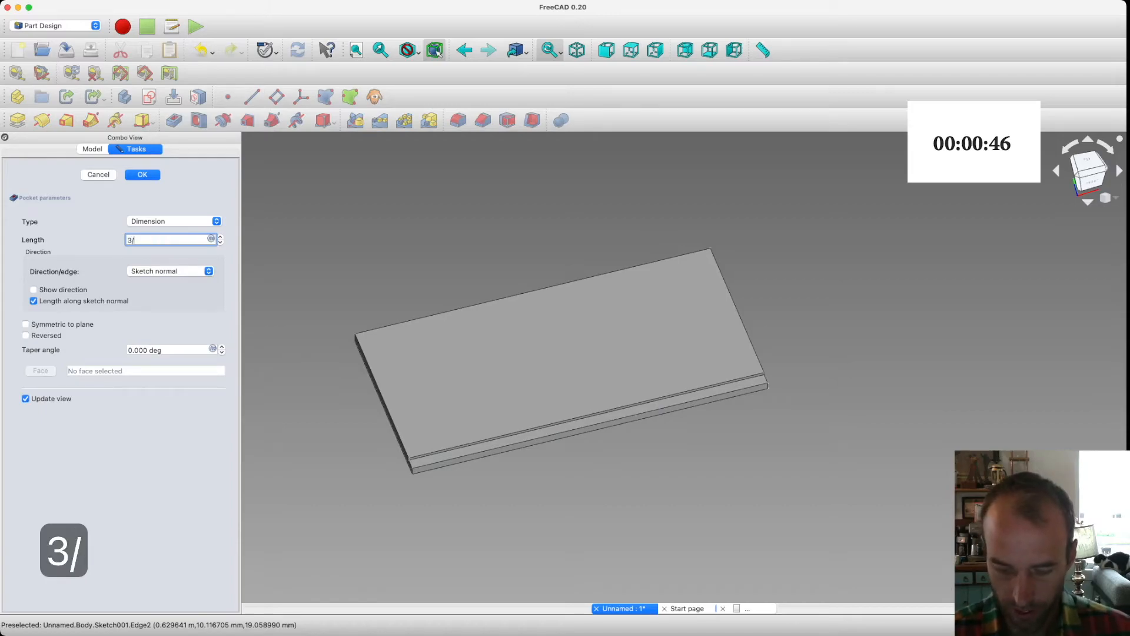
pyautogui.press('backspace')
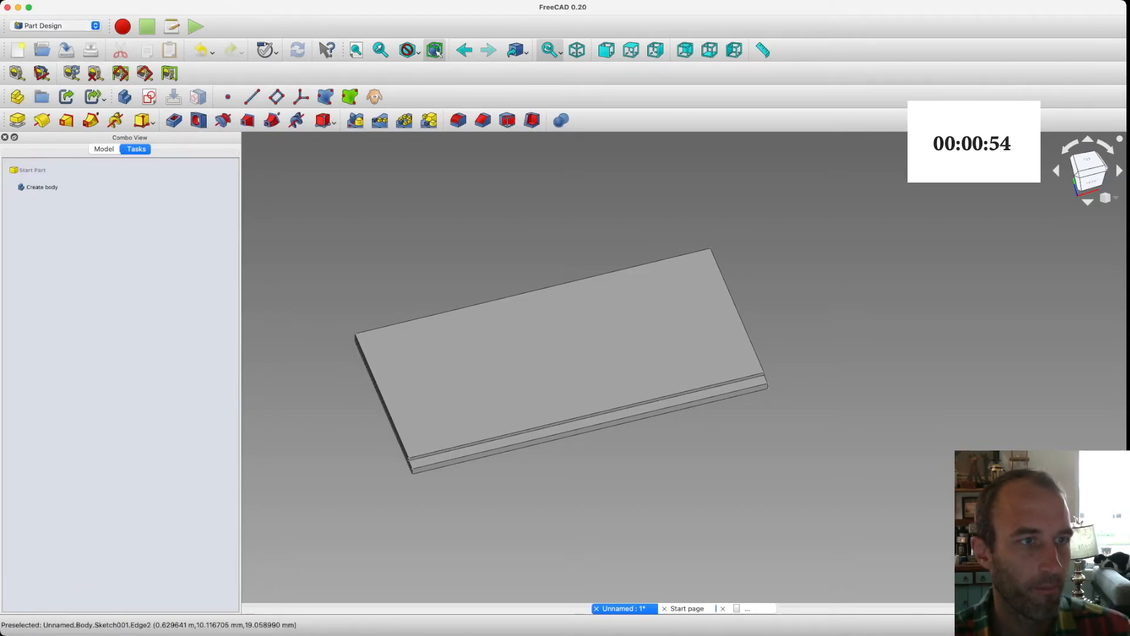
# Open the plank's TechDraw page and dimension the Top view 0.610 by 0.305
pyautogui.click(54, 25)
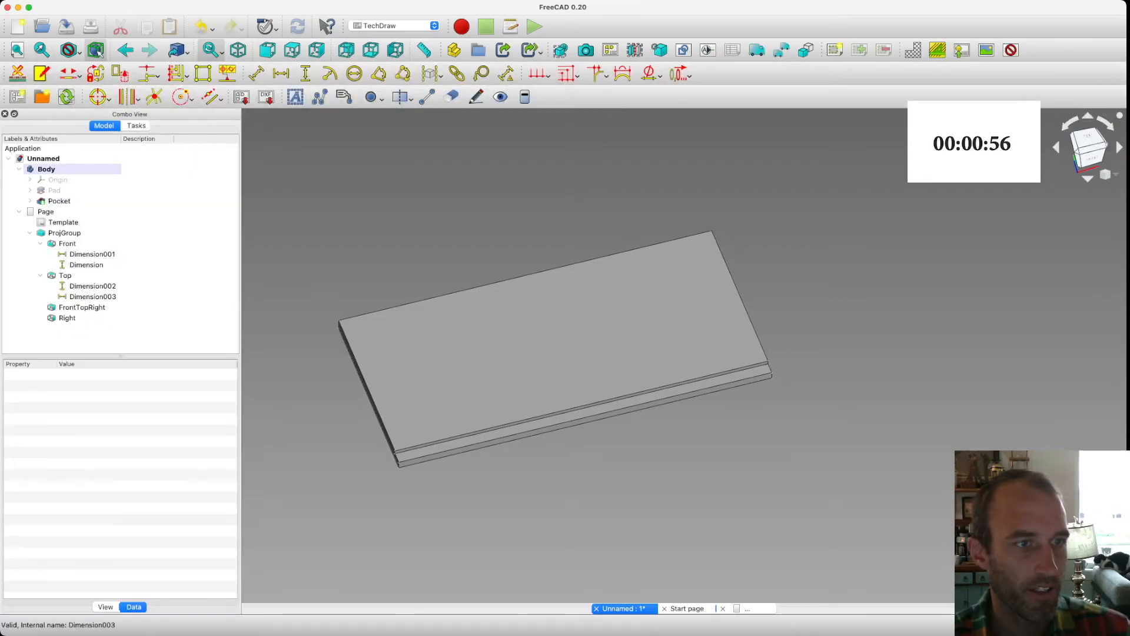
pyautogui.click(63, 221)
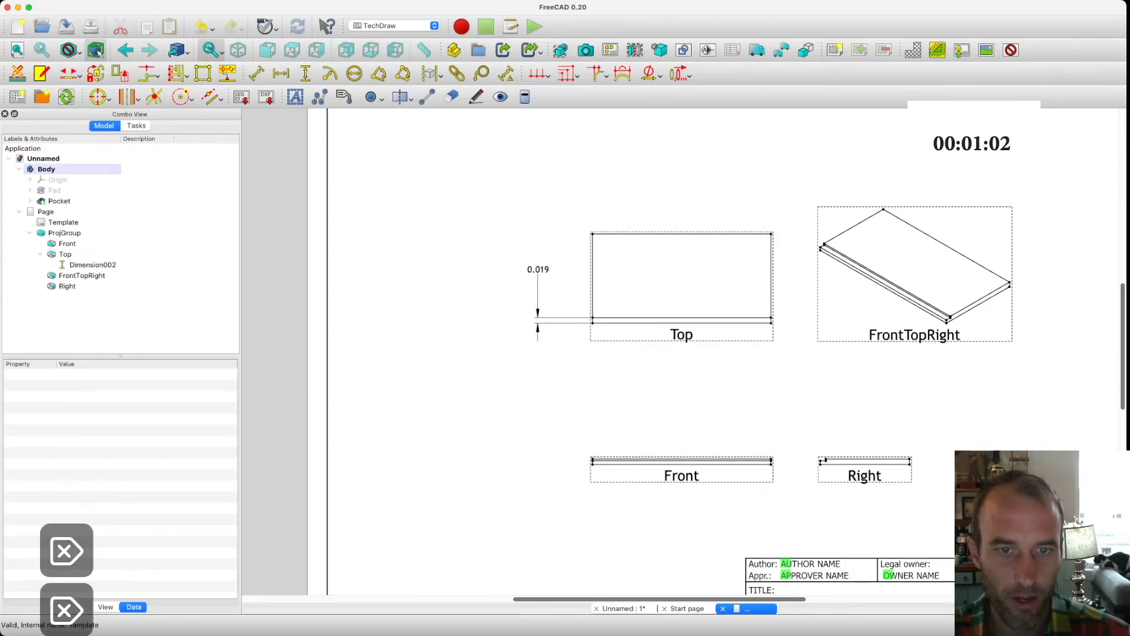
pyautogui.click(680, 281)
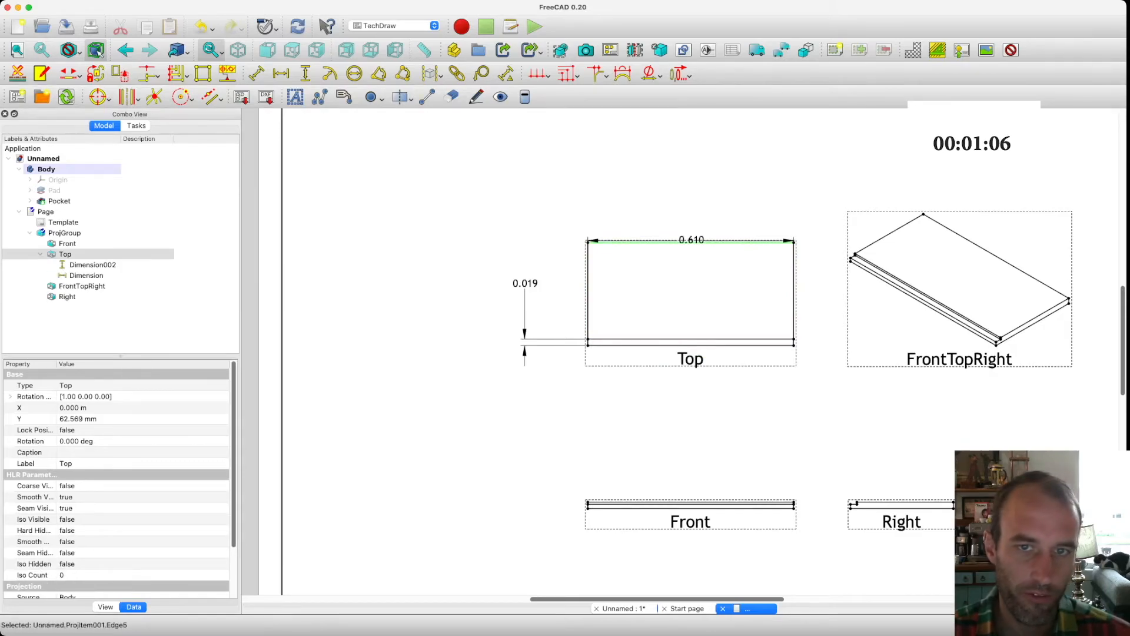
pyautogui.click(86, 275)
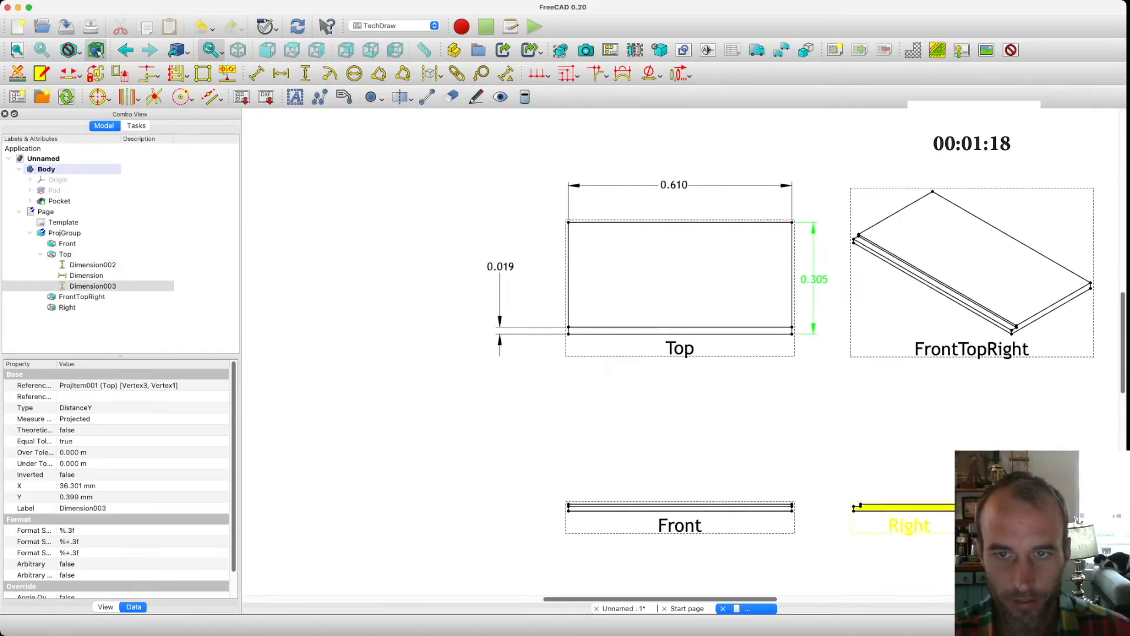
# Add the rabbet dimensions, including 0.006, to the Right view
pyautogui.click(66, 307)
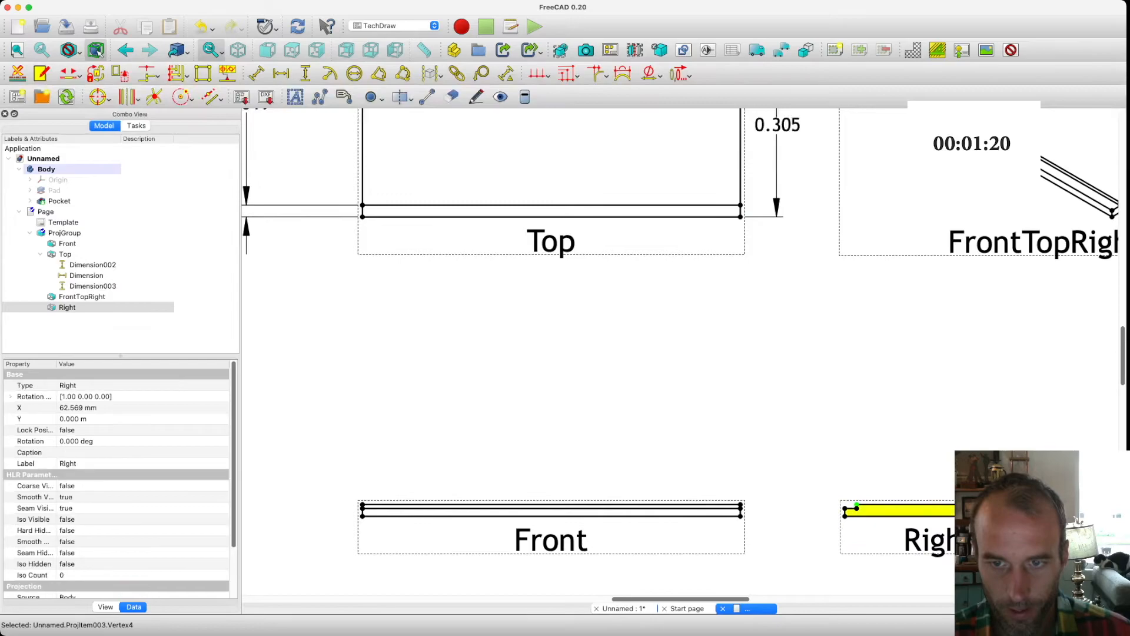
pyautogui.click(552, 241)
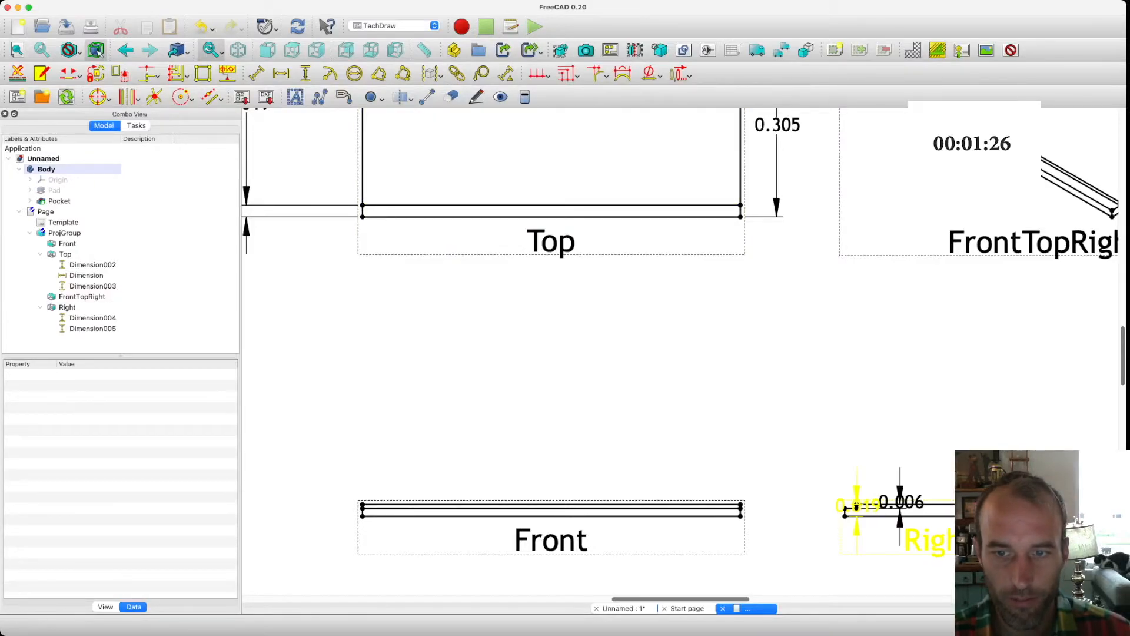
pyautogui.click(92, 317)
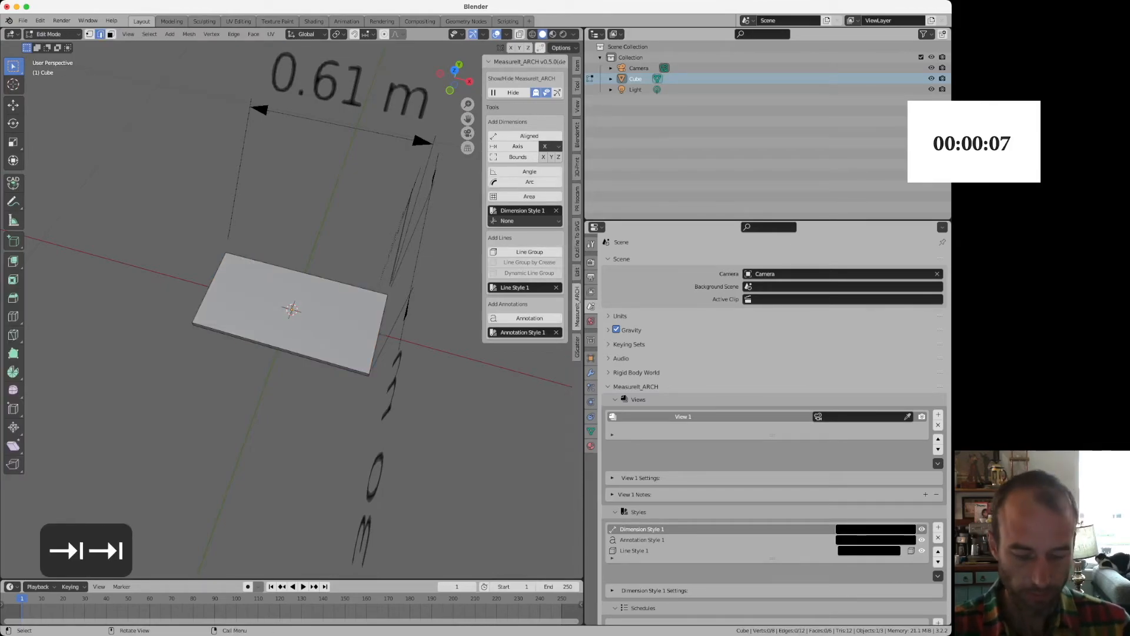
# Loop-cut the plank, slide the loop toward a long edge, and lower that strip
pyautogui.press('cmd+r')
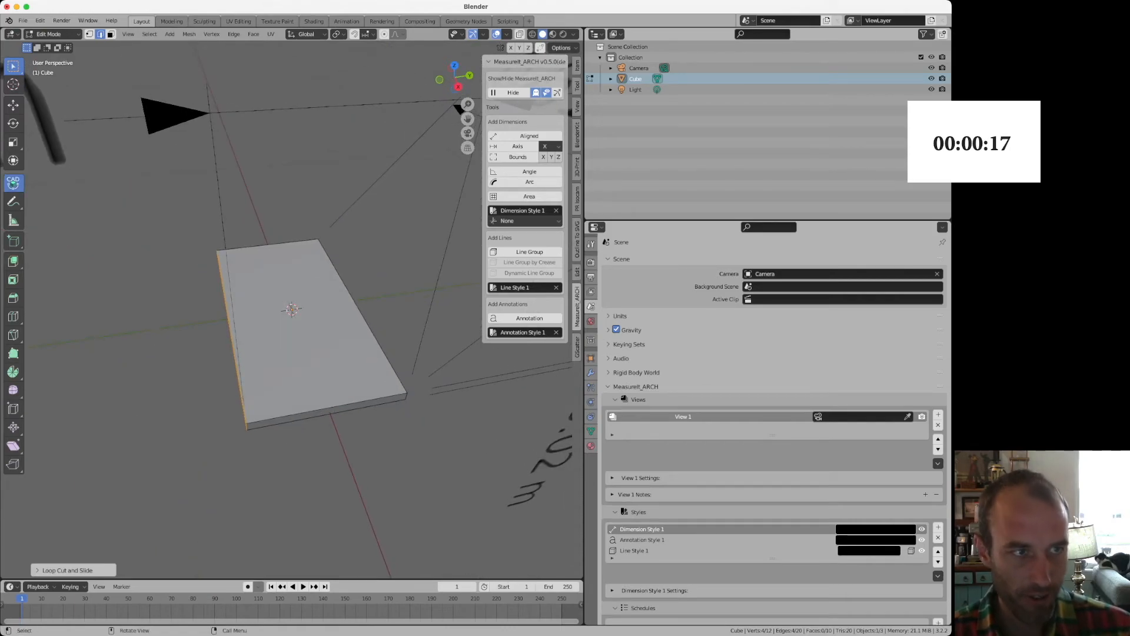
pyautogui.press('g')
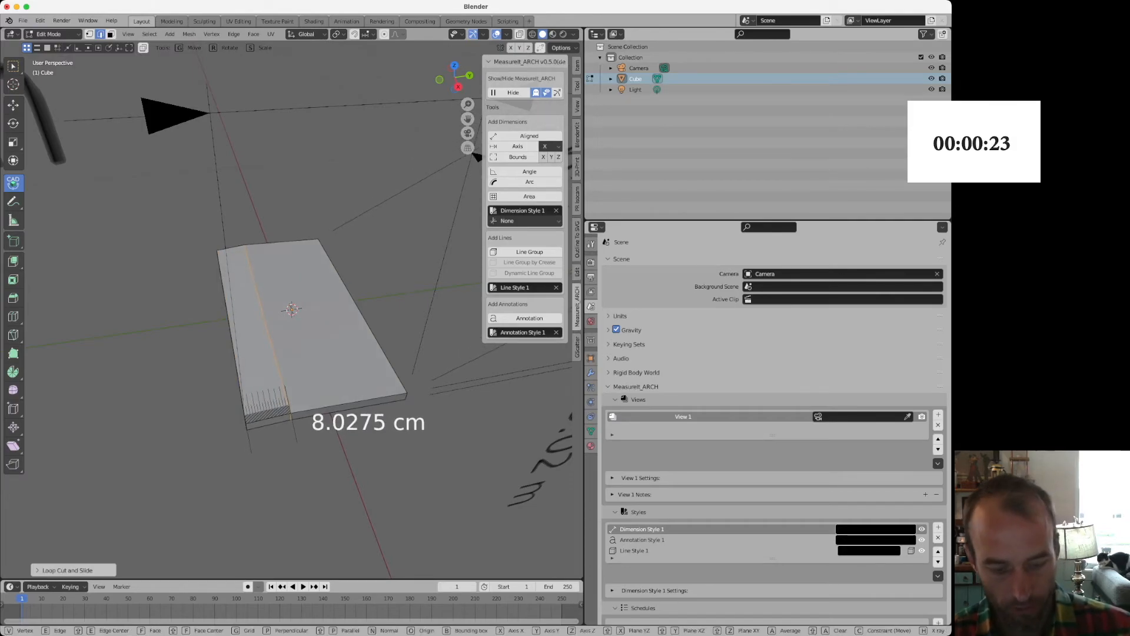
pyautogui.press('y')
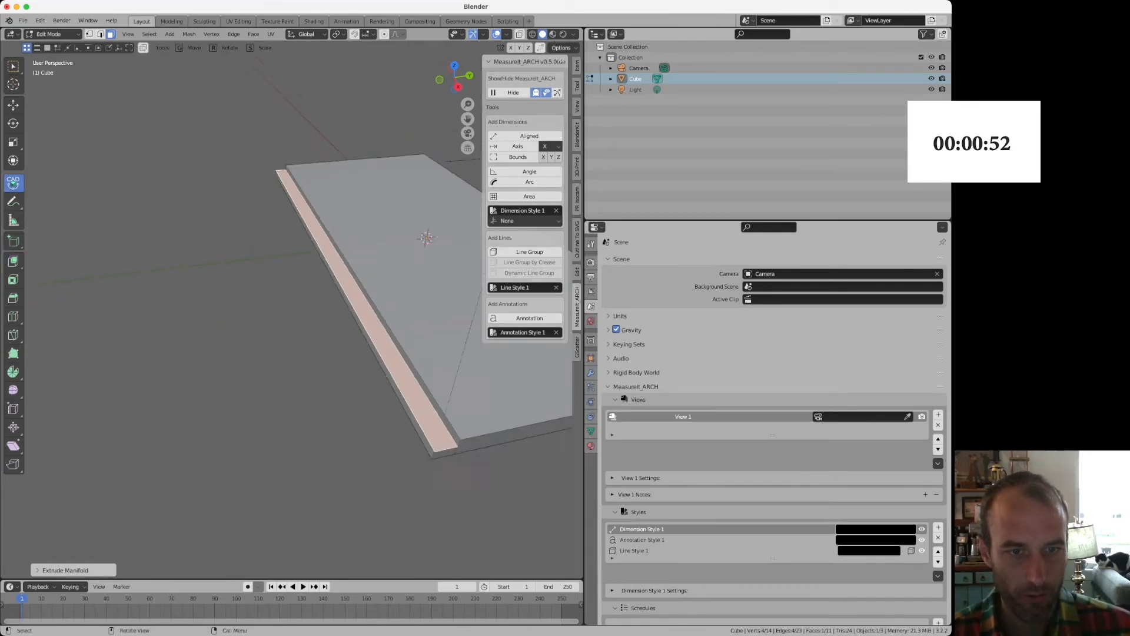
pyautogui.press('g')
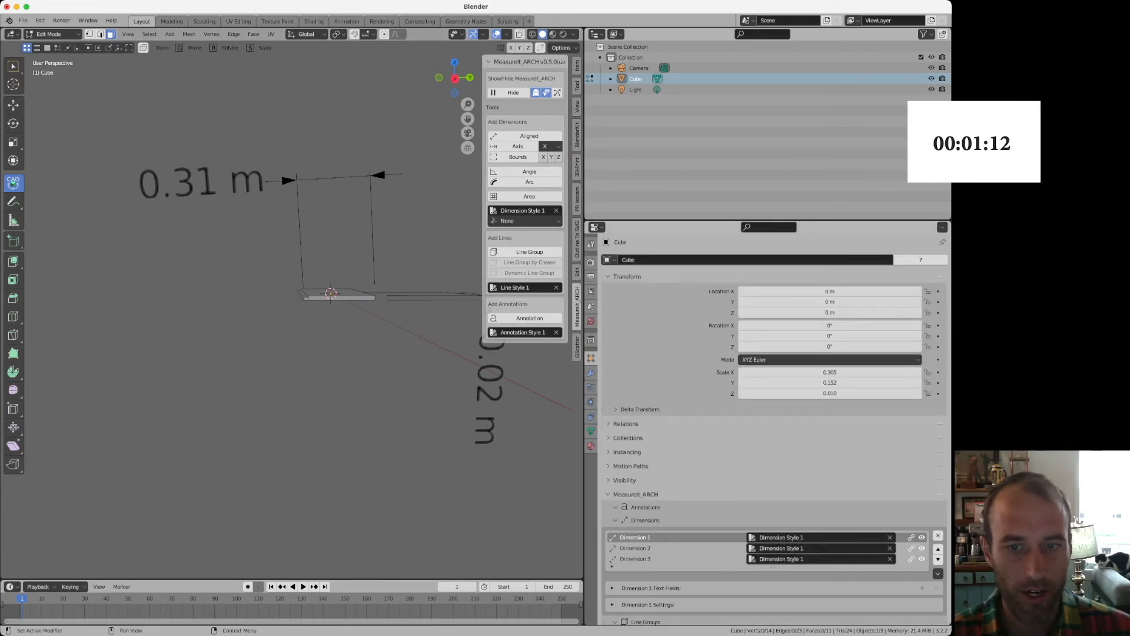
# Remove the outdated MeasureIt_ARCH dimension and add an Aligned dimension at the rabbet corner
pyautogui.click(635, 548)
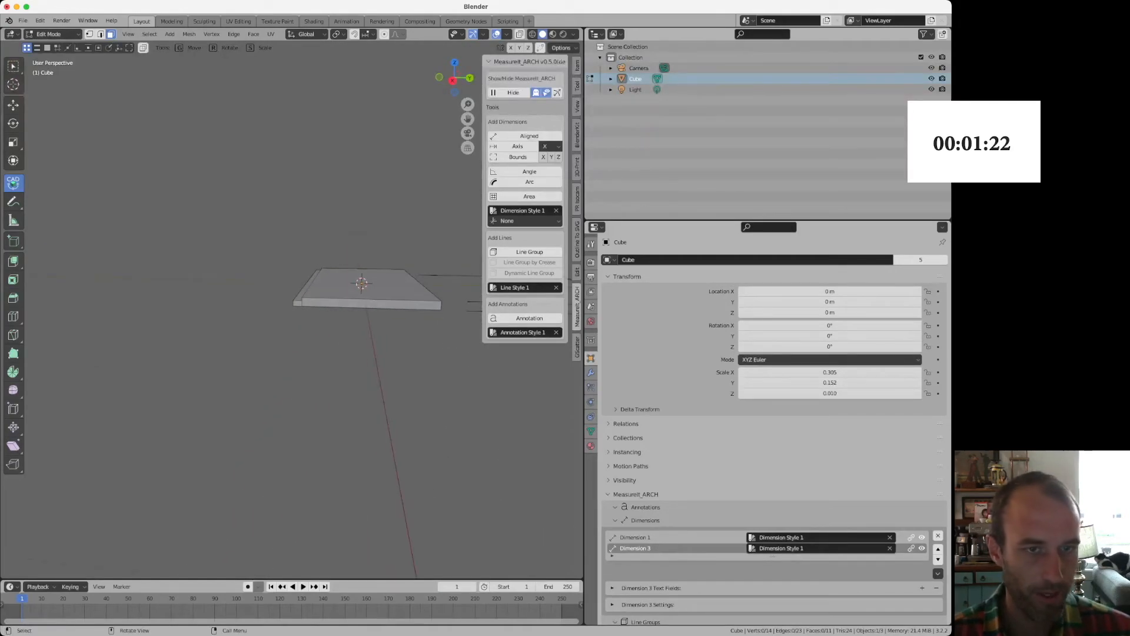
pyautogui.press('1')
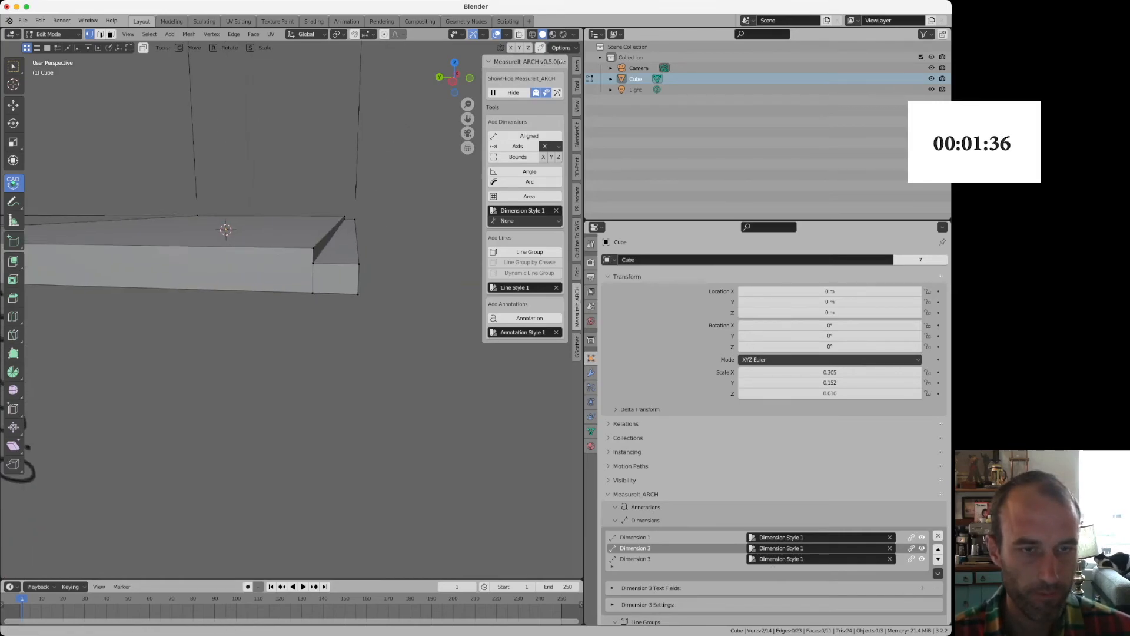
pyautogui.press('2')
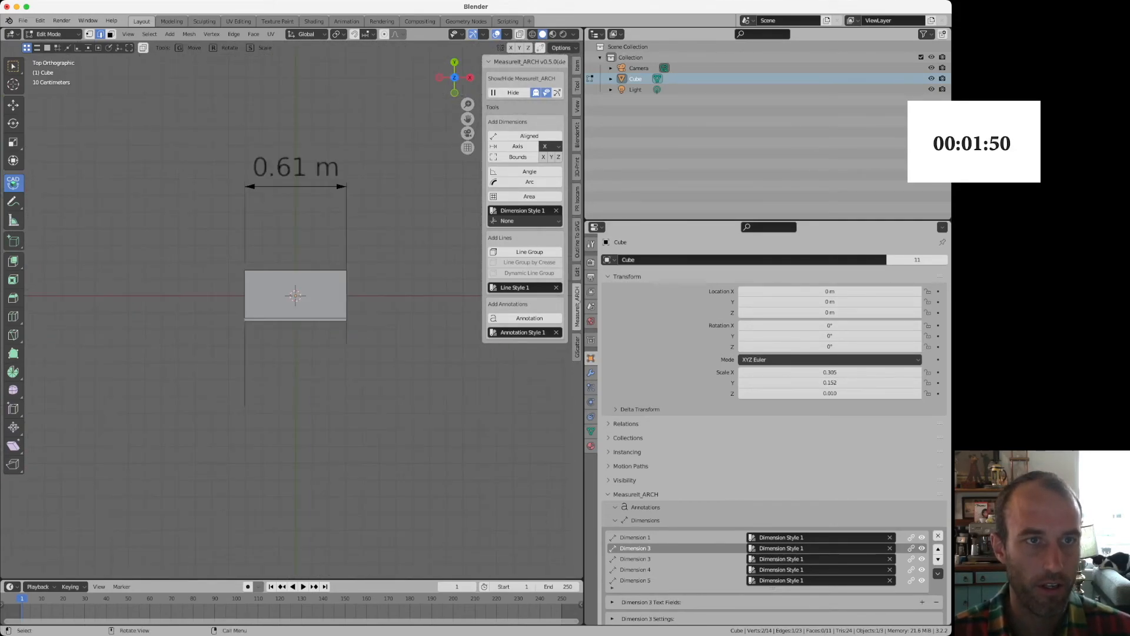
# In Right Orthographic view, offset the 0.30 m and 0.01 m dimensions apart
pyautogui.press('shift+cmd+4')
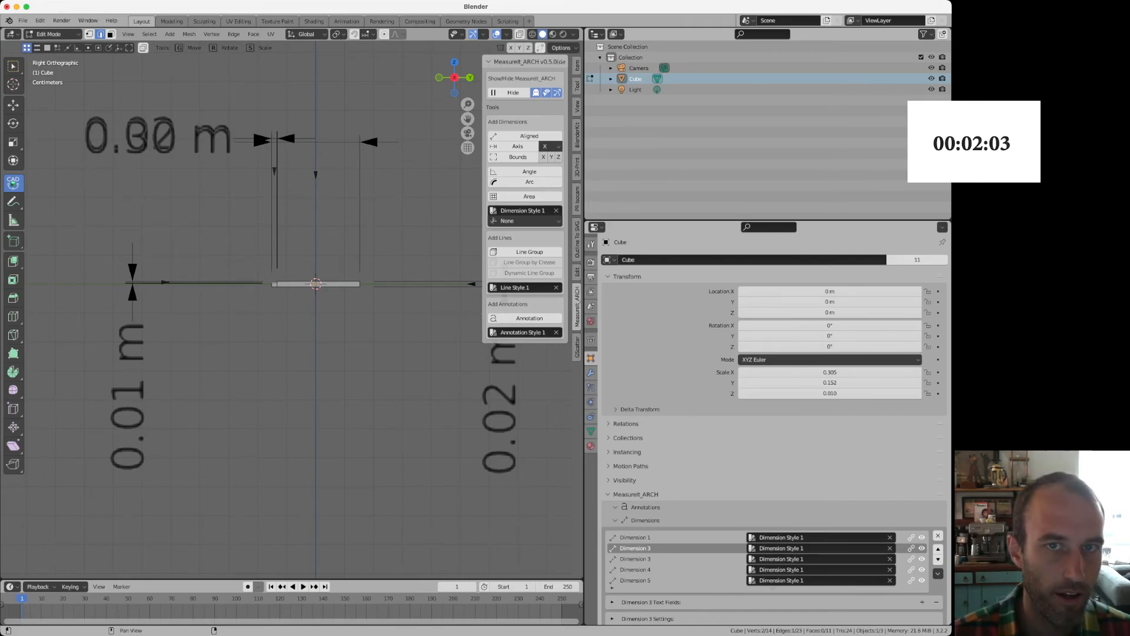
pyautogui.moveTo(557, 92)
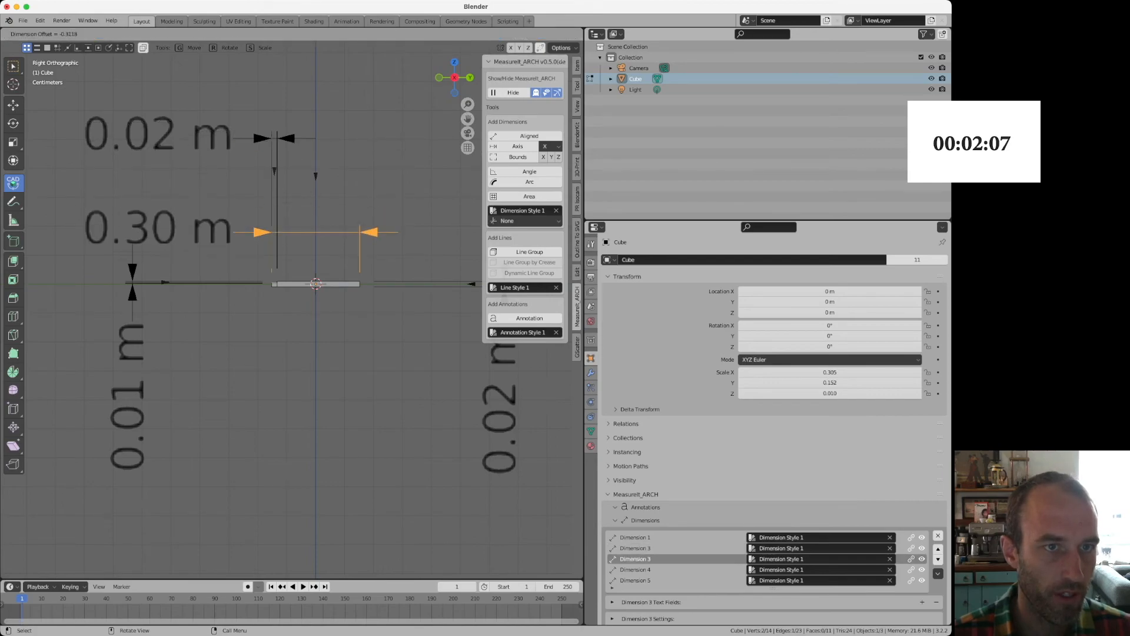
pyautogui.press('Tab')
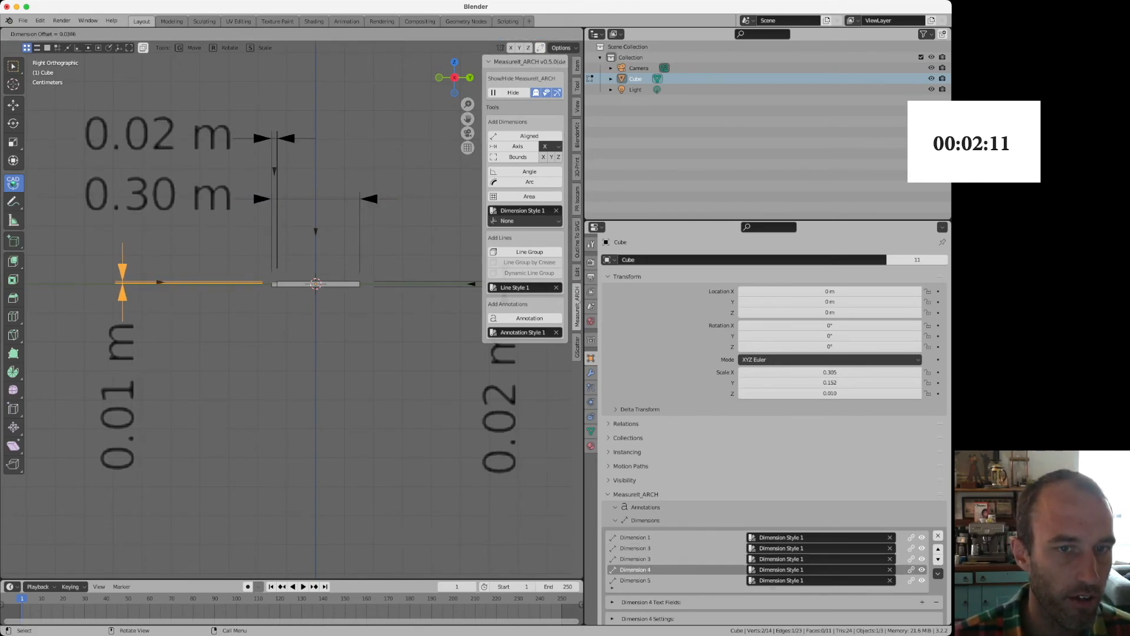
pyautogui.press('Tab')
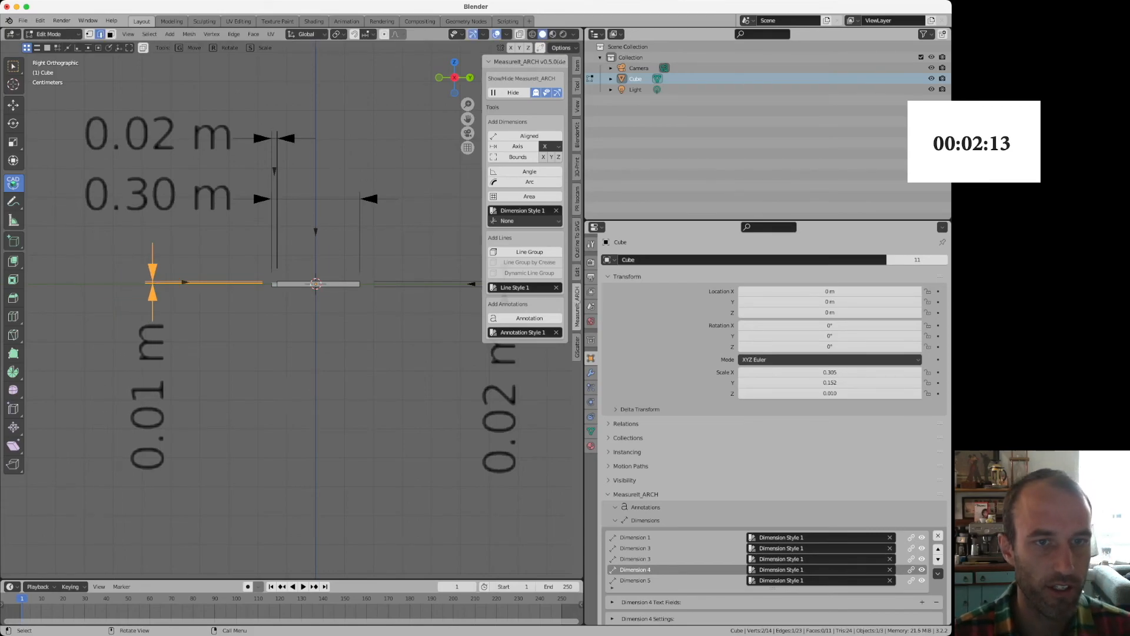